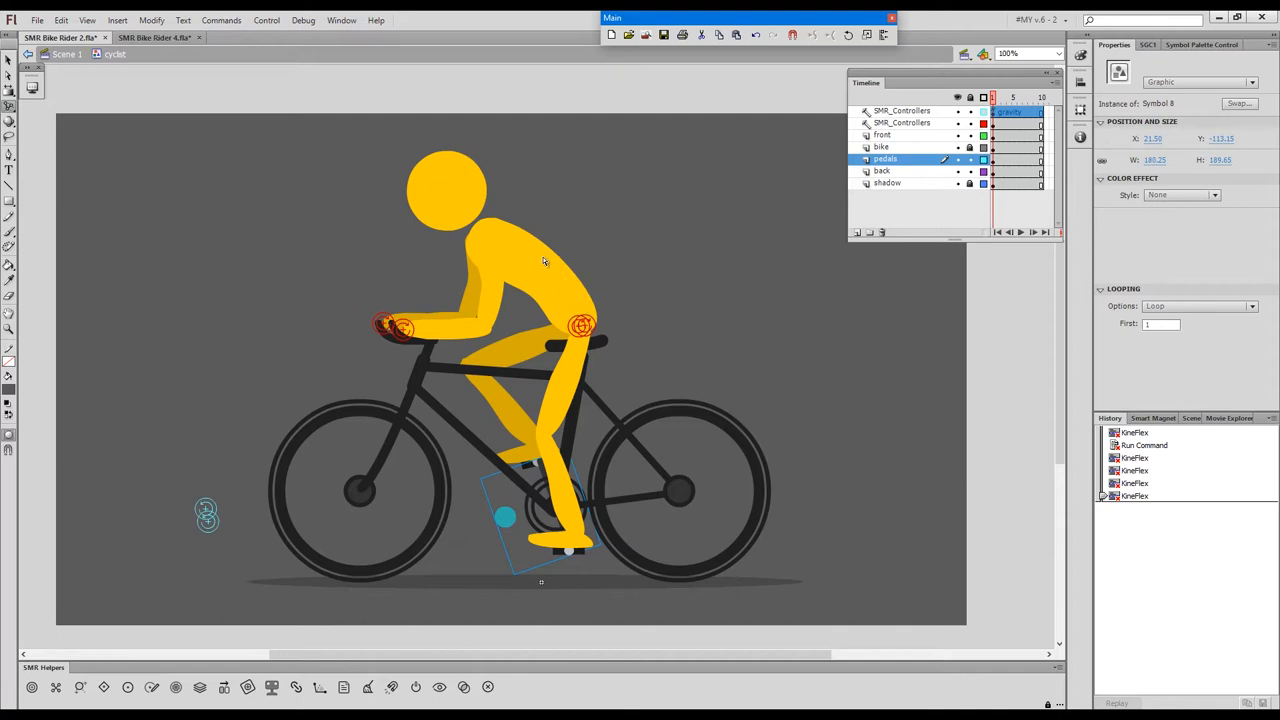
mouse_move(564, 292)
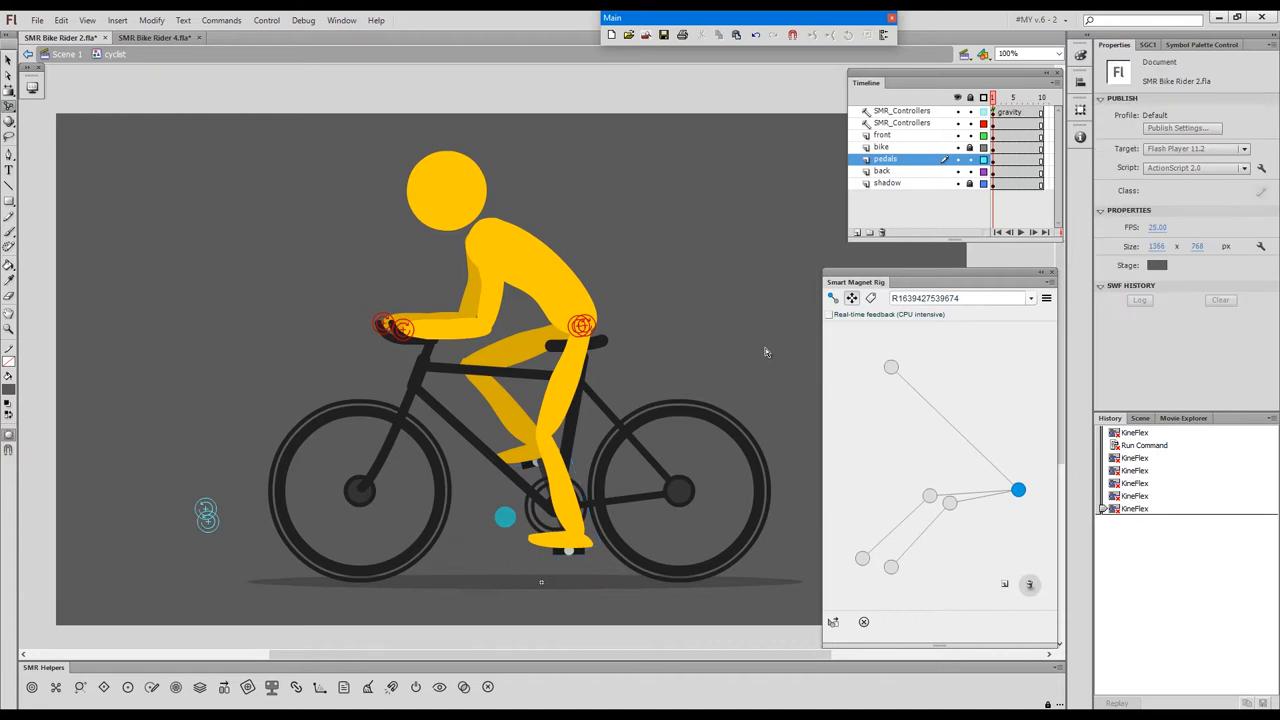
key(shift+g)
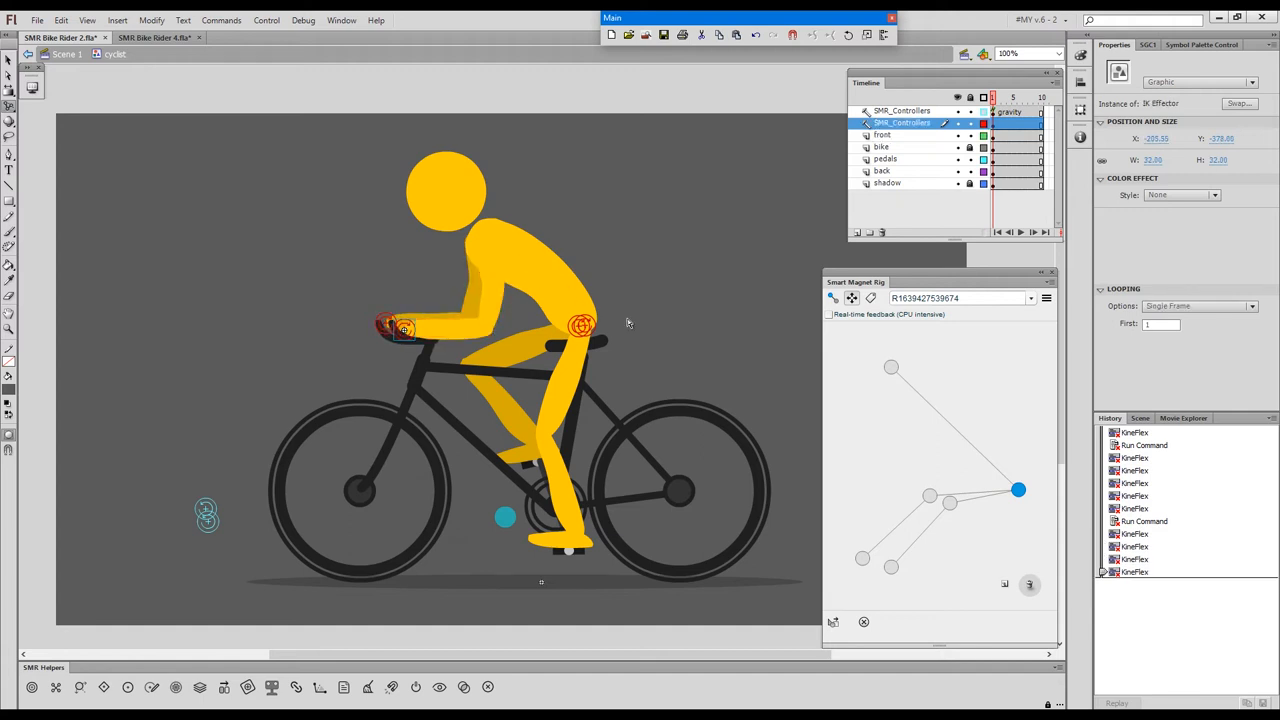
Switch the Smart Magnet Rig panel to the second rig ID and rotate the pedal crank so the leg follows.
click(1046, 298)
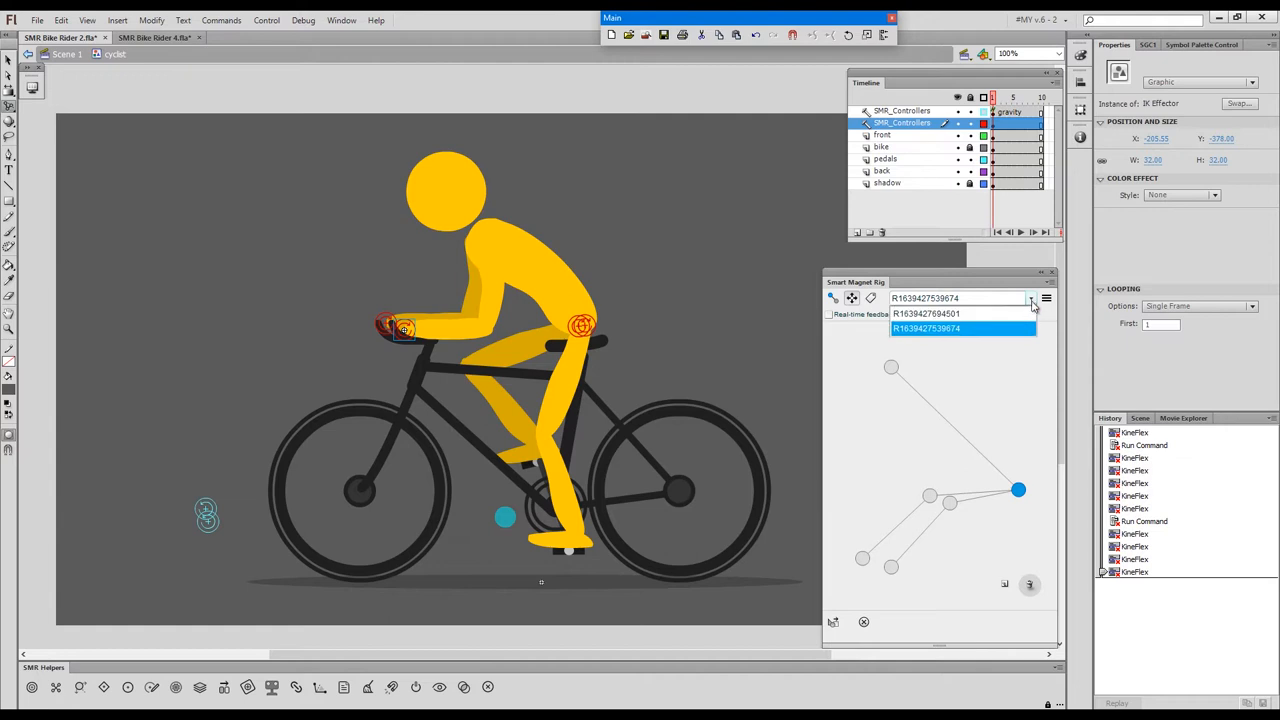
click(928, 312)
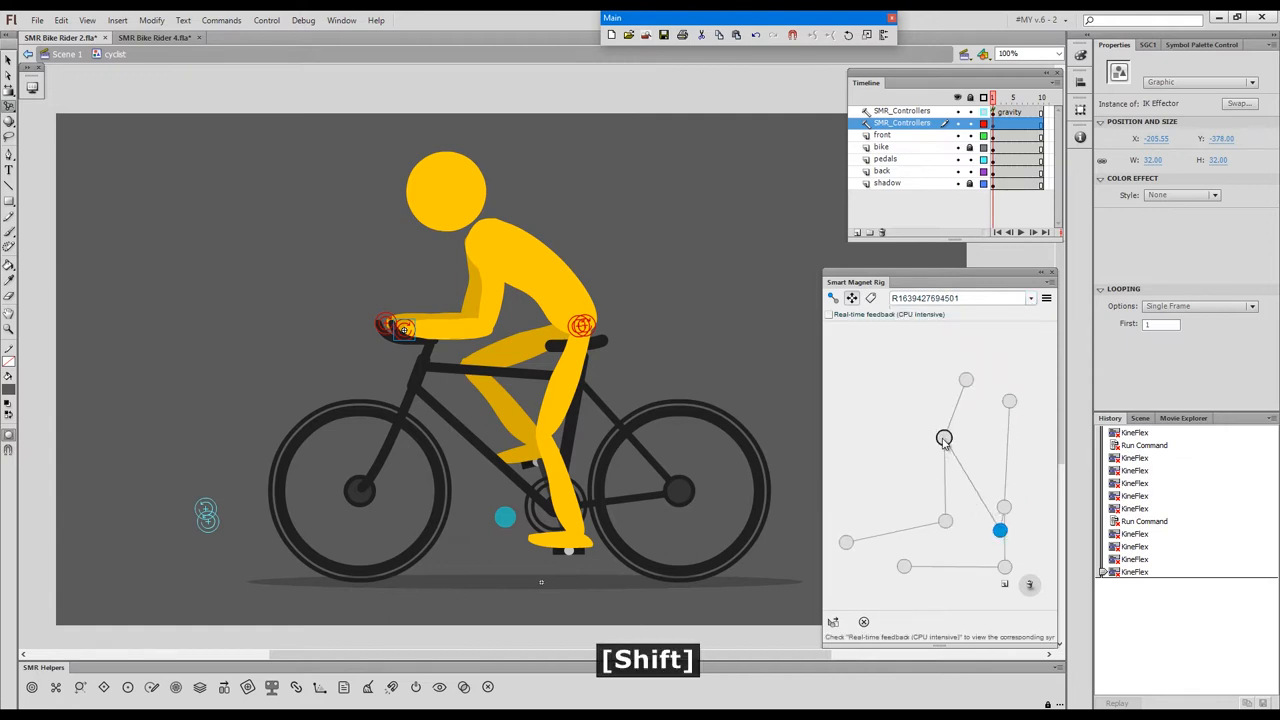
drag(944, 438, 1020, 496)
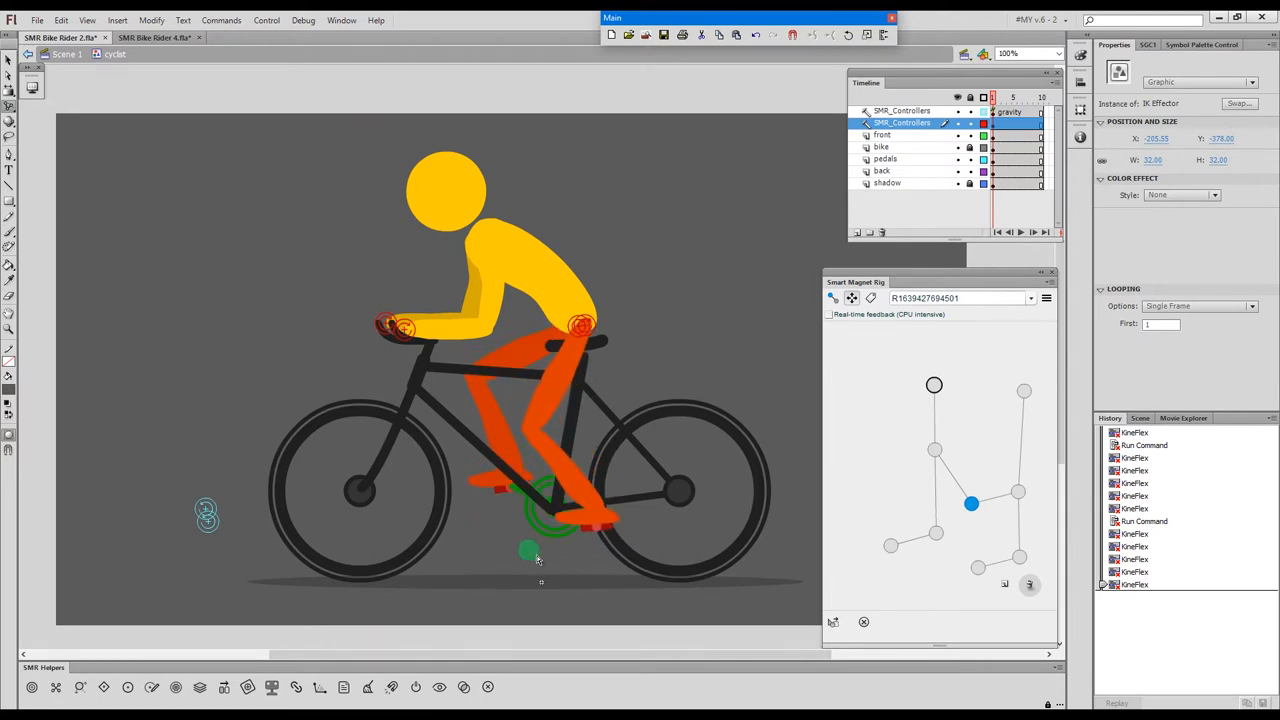
drag(528, 550, 504, 496)
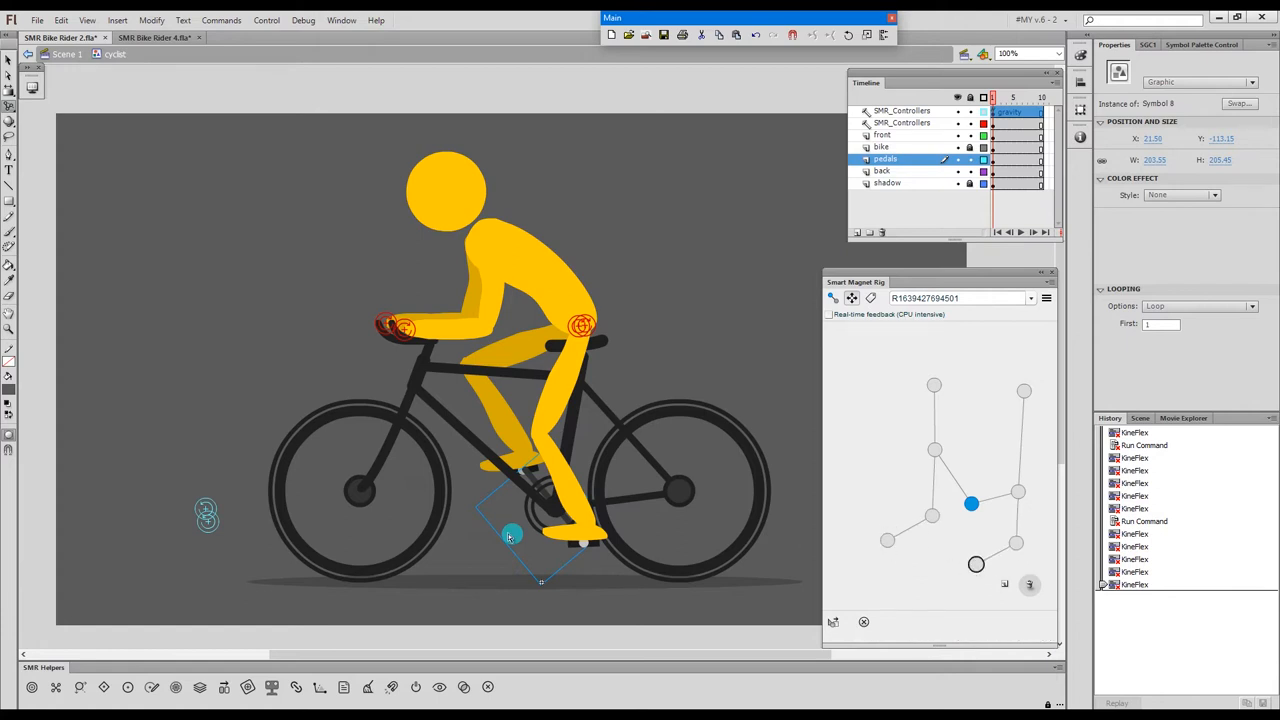
mouse_move(976, 566)
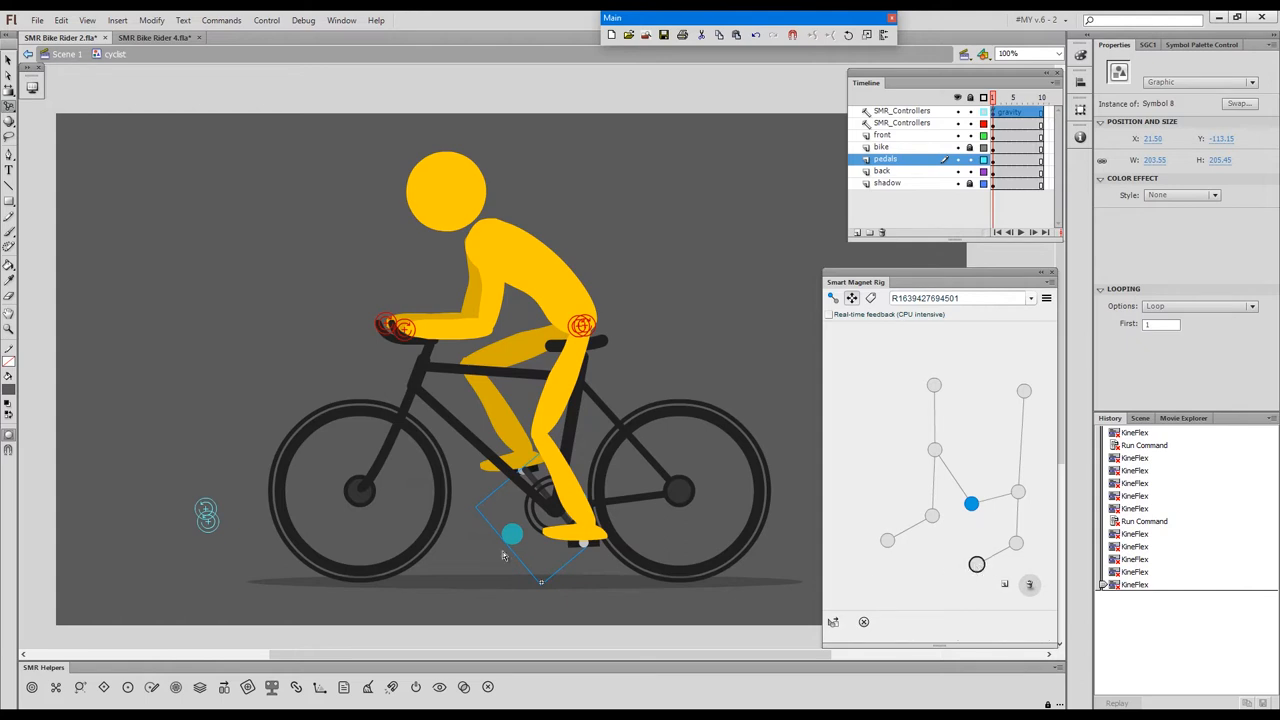
mouse_move(210, 530)
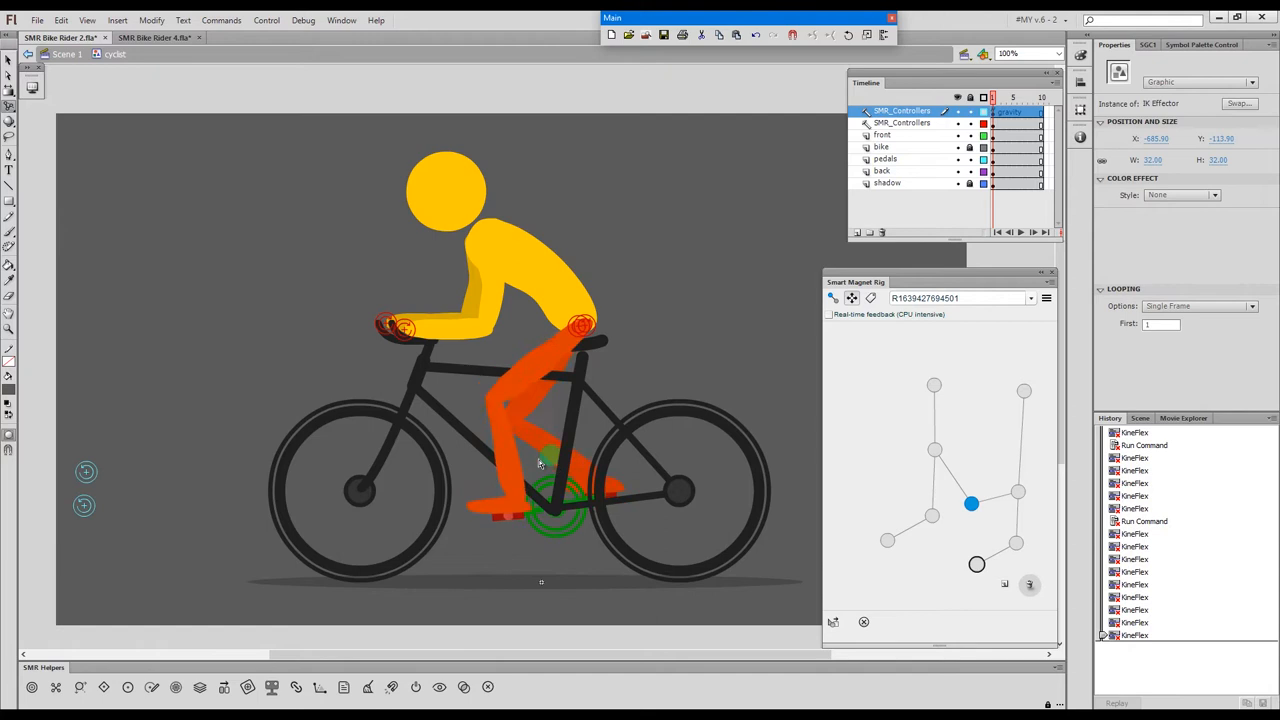
Rotate the pedal crank's ring so the leg IK chain swings into a forward pose.
drag(540, 460, 532, 552)
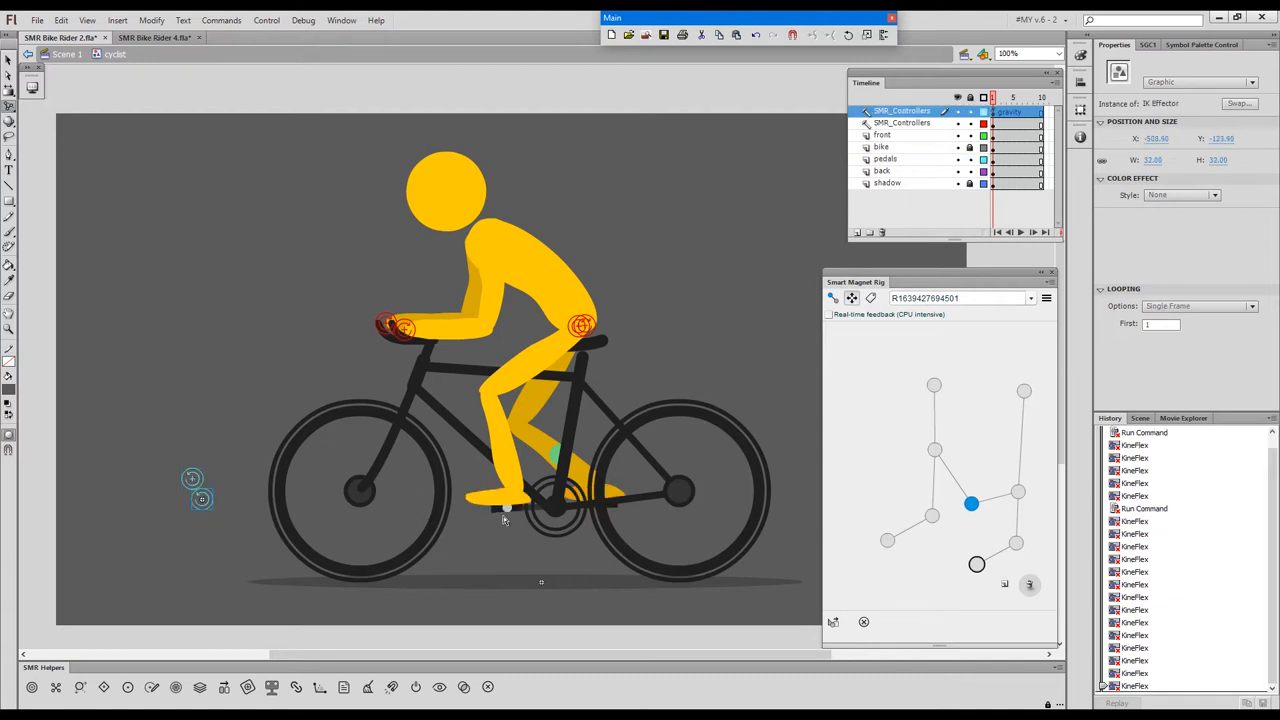
click(504, 518)
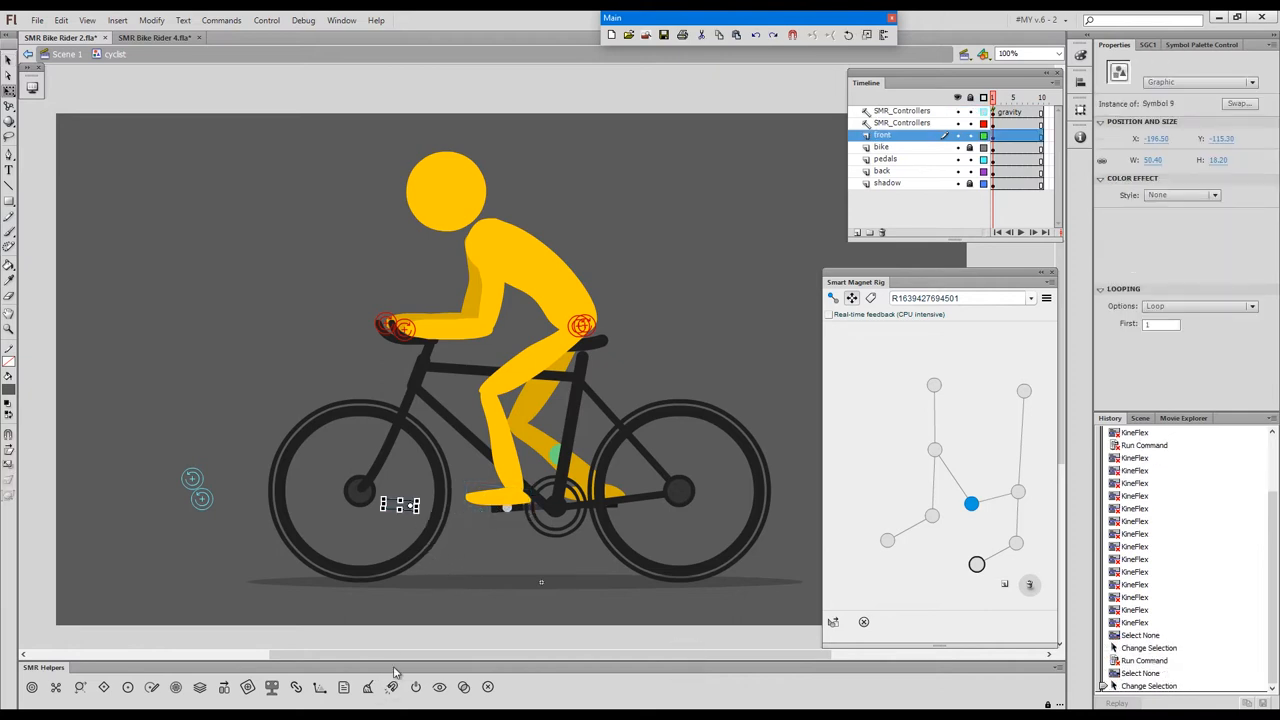
mouse_move(510, 510)
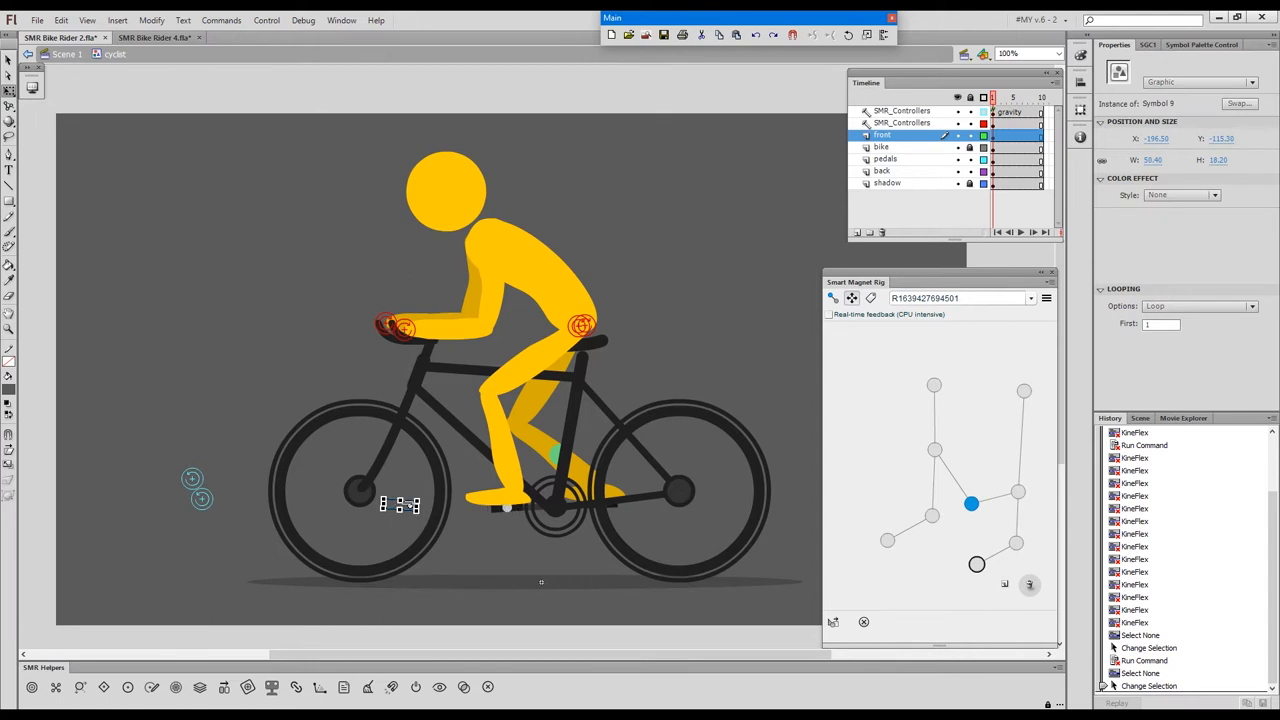
mouse_move(404, 524)
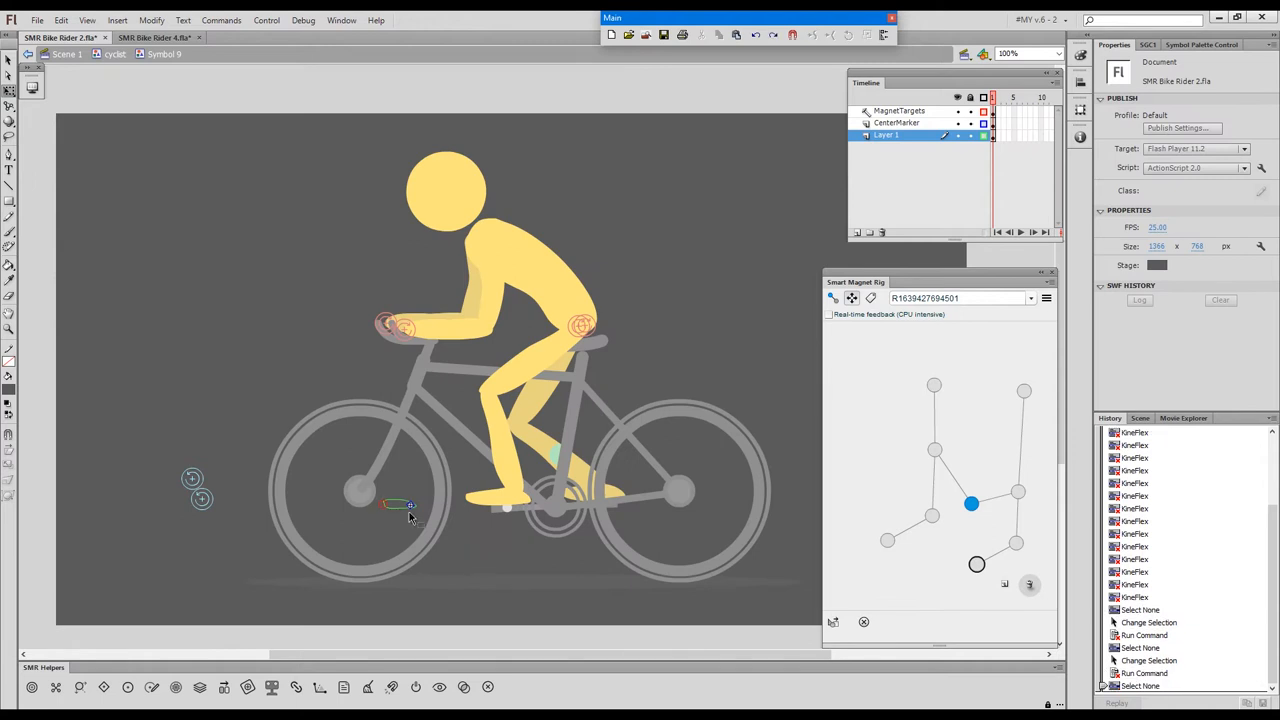
click(398, 504)
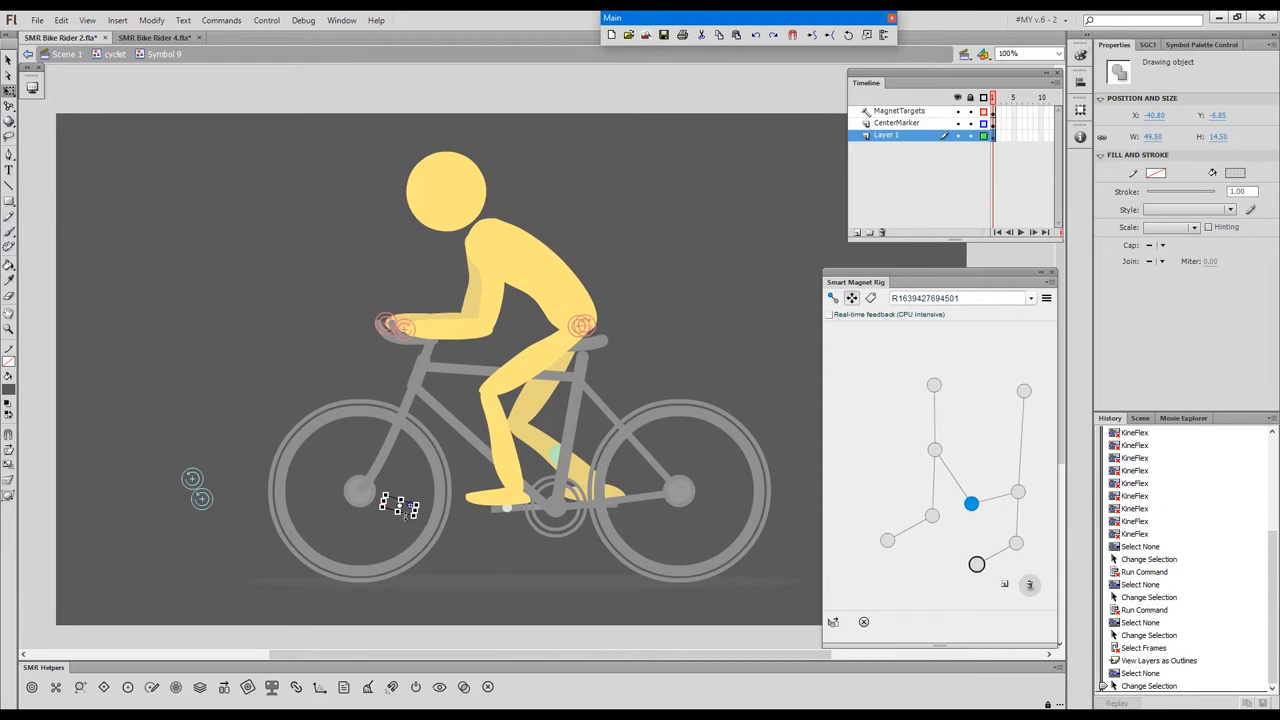
click(410, 510)
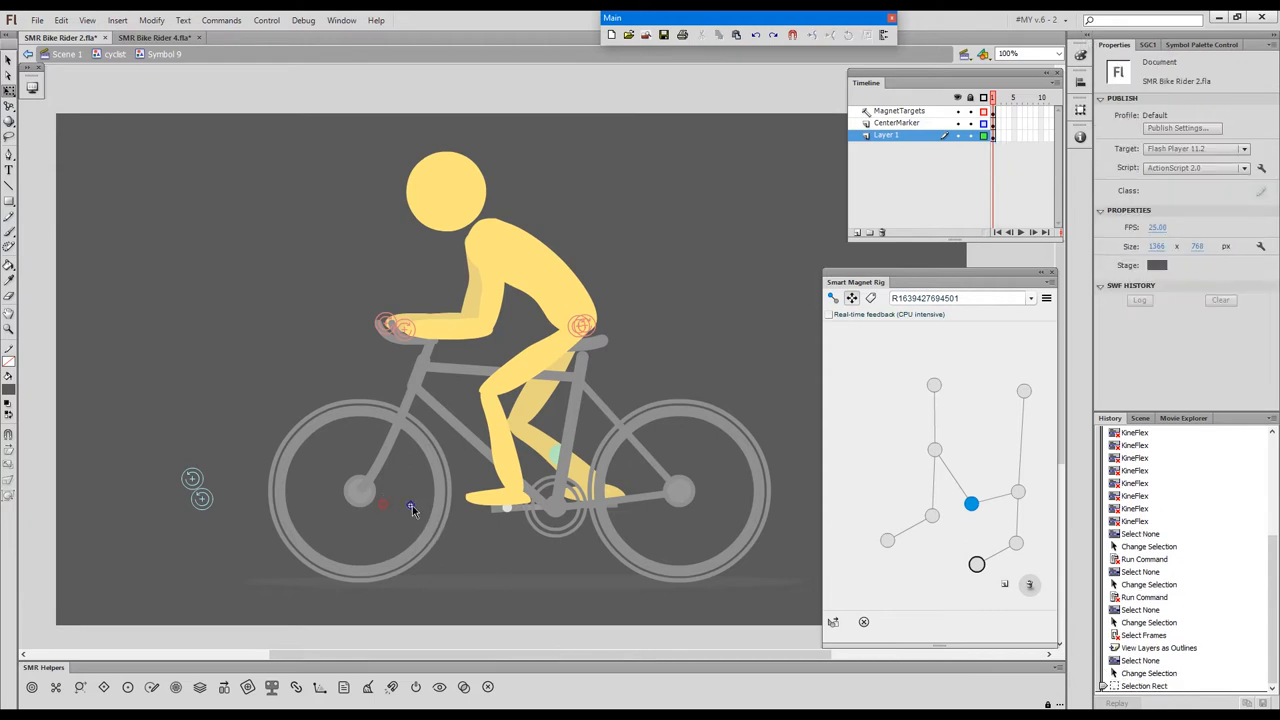
mouse_move(472, 548)
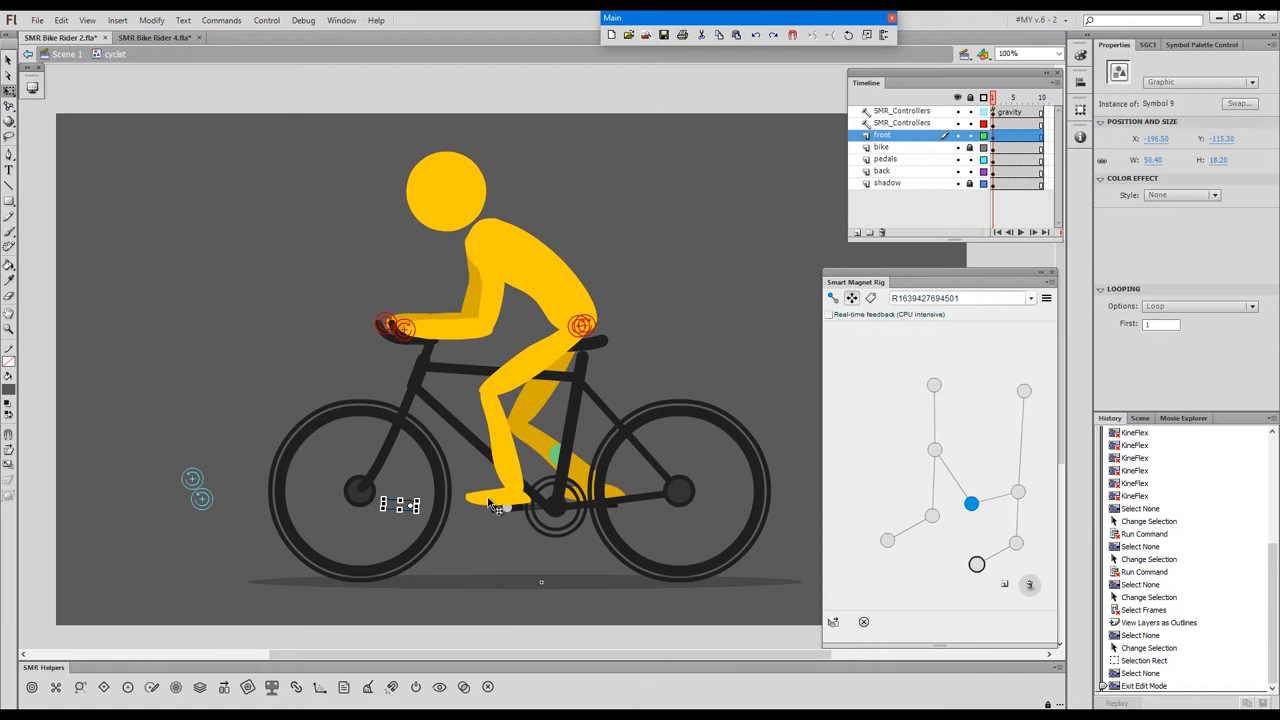
mouse_move(308, 512)
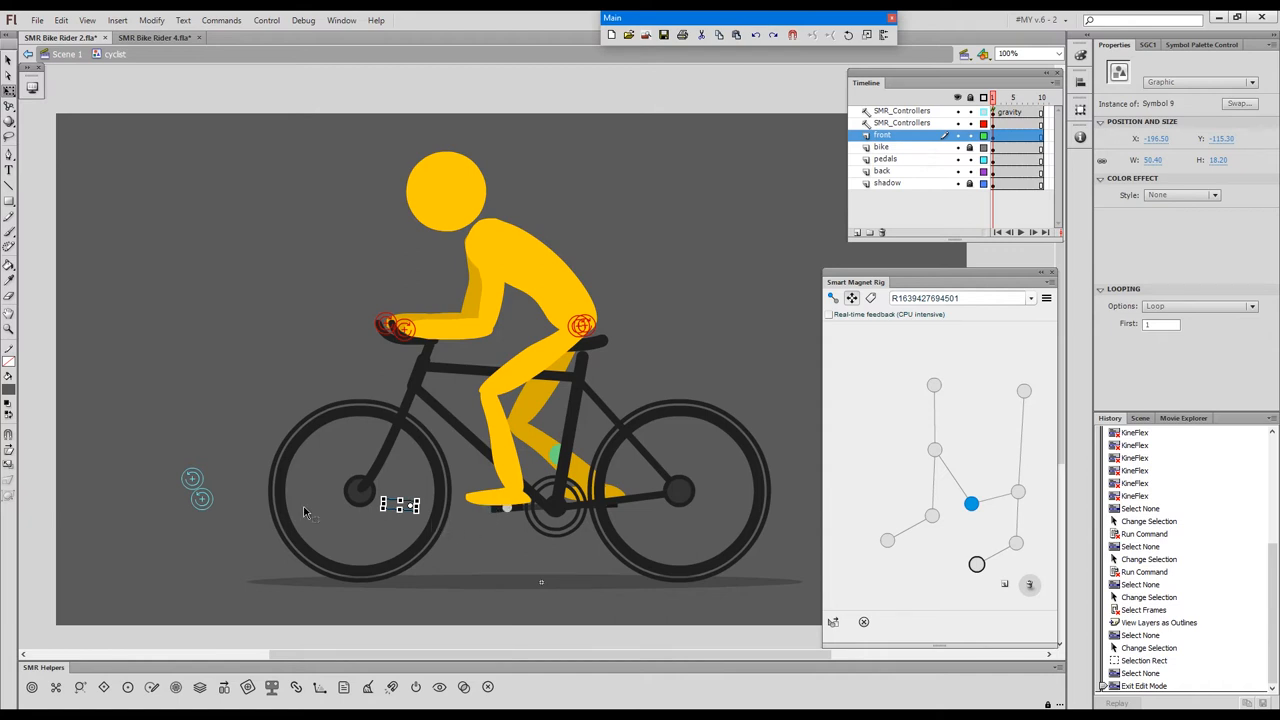
mouse_move(204, 504)
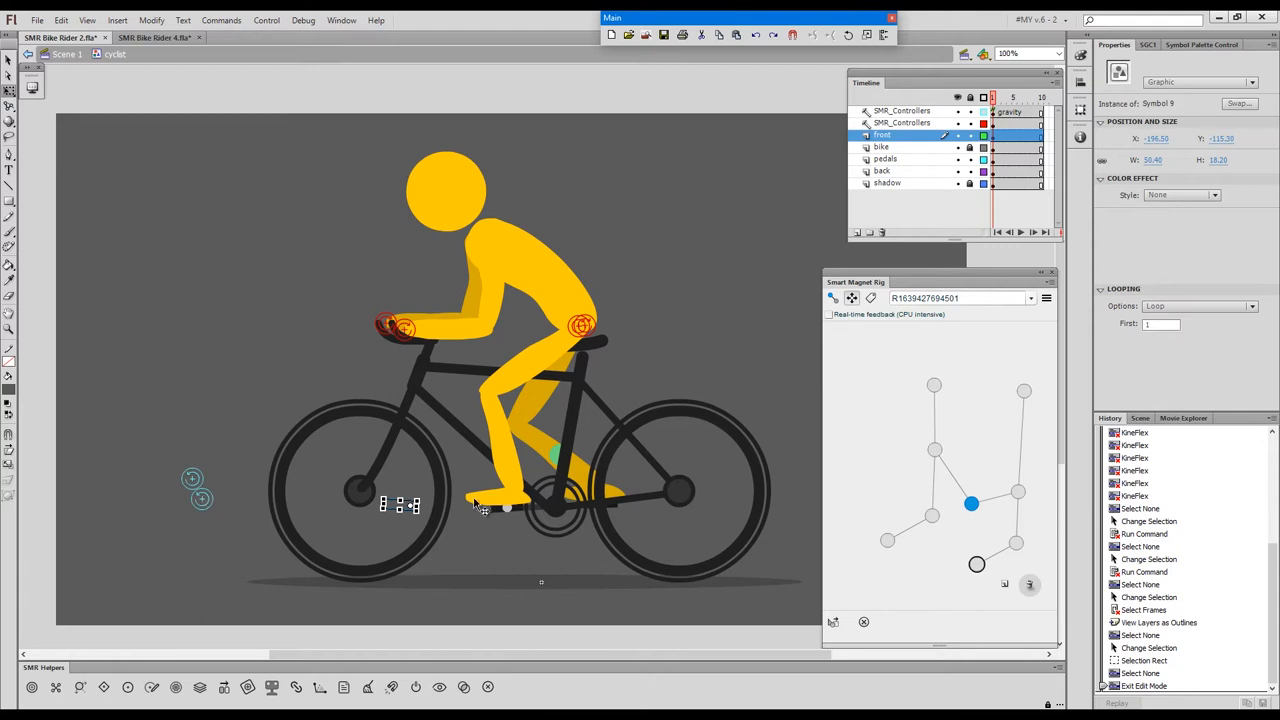
mouse_move(364, 510)
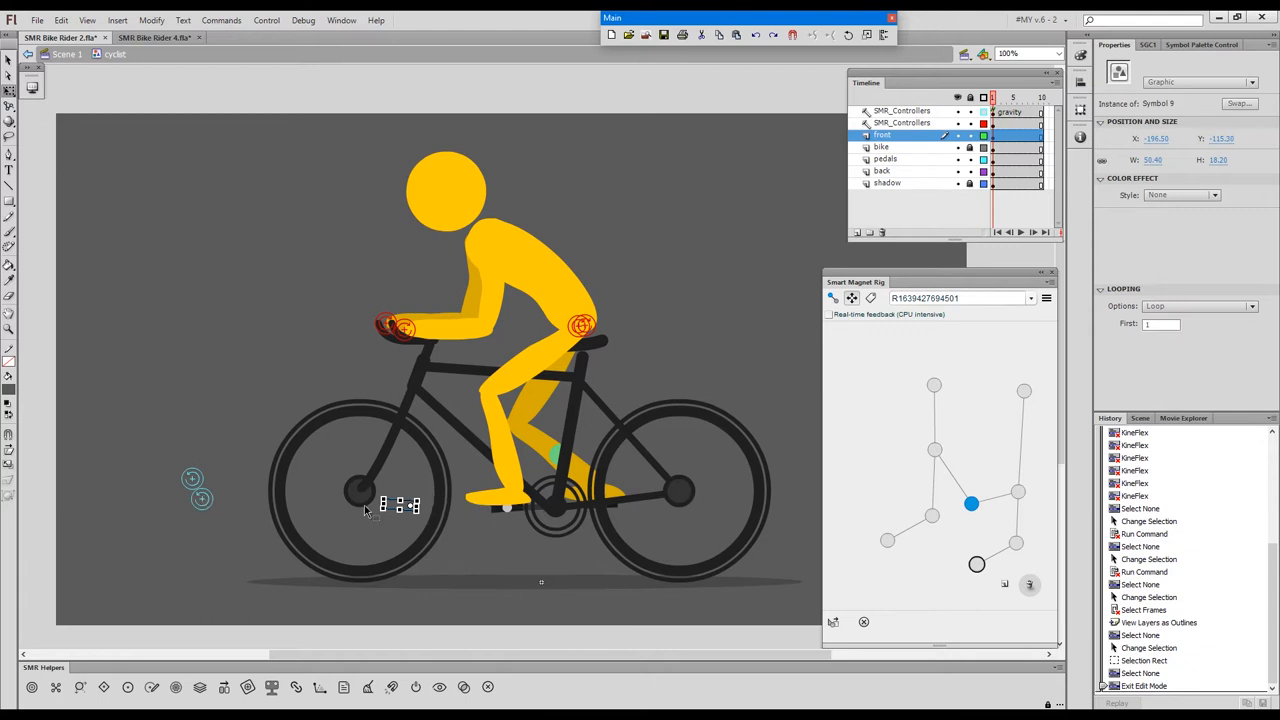
mouse_move(500, 504)
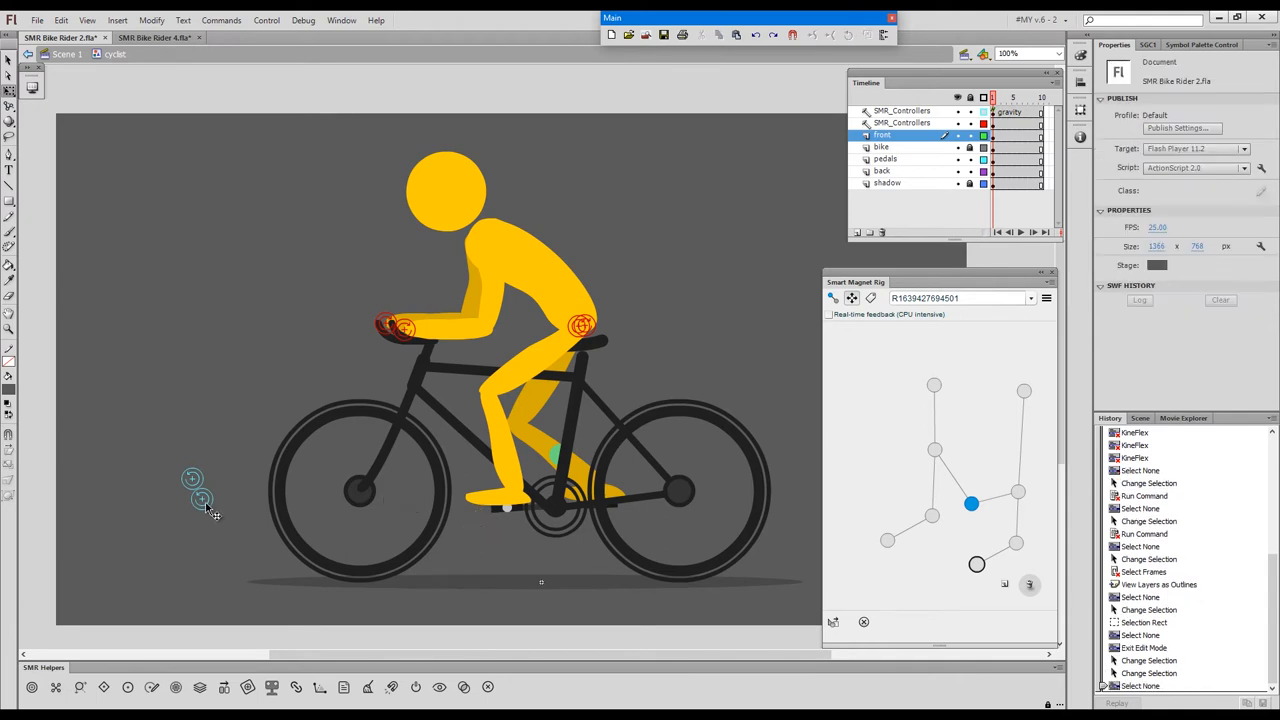
click(200, 500)
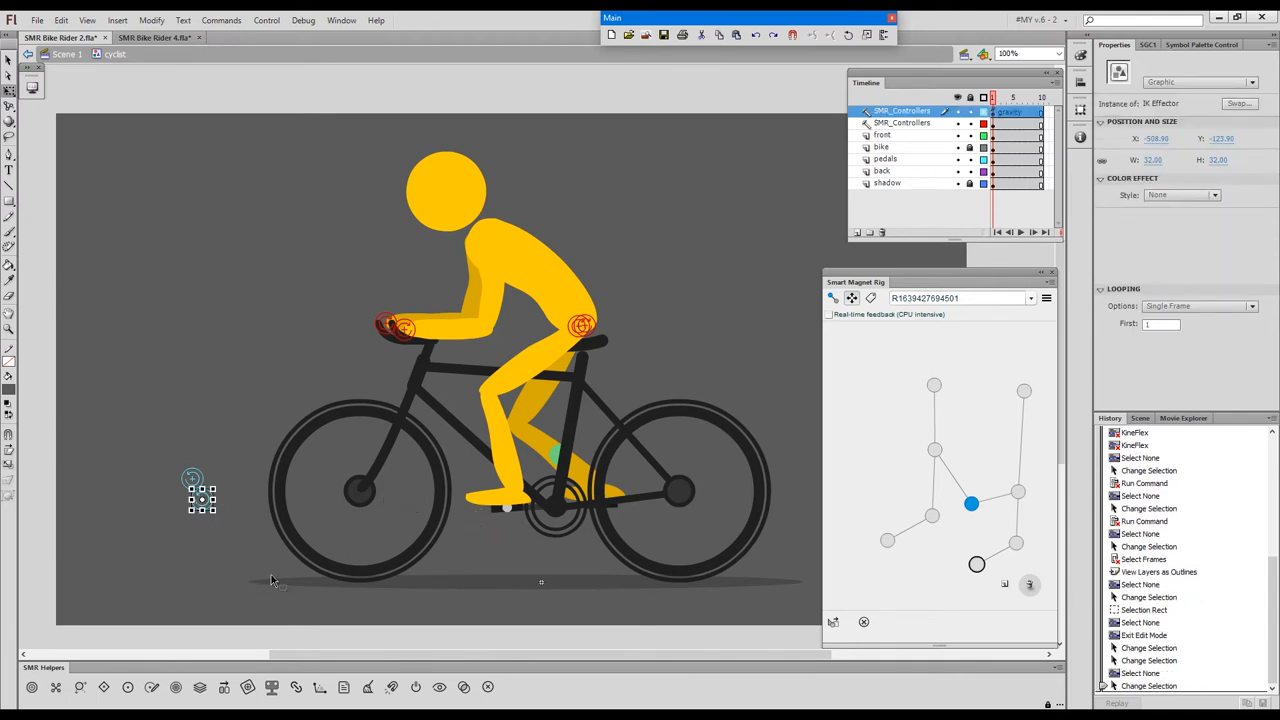
click(320, 688)
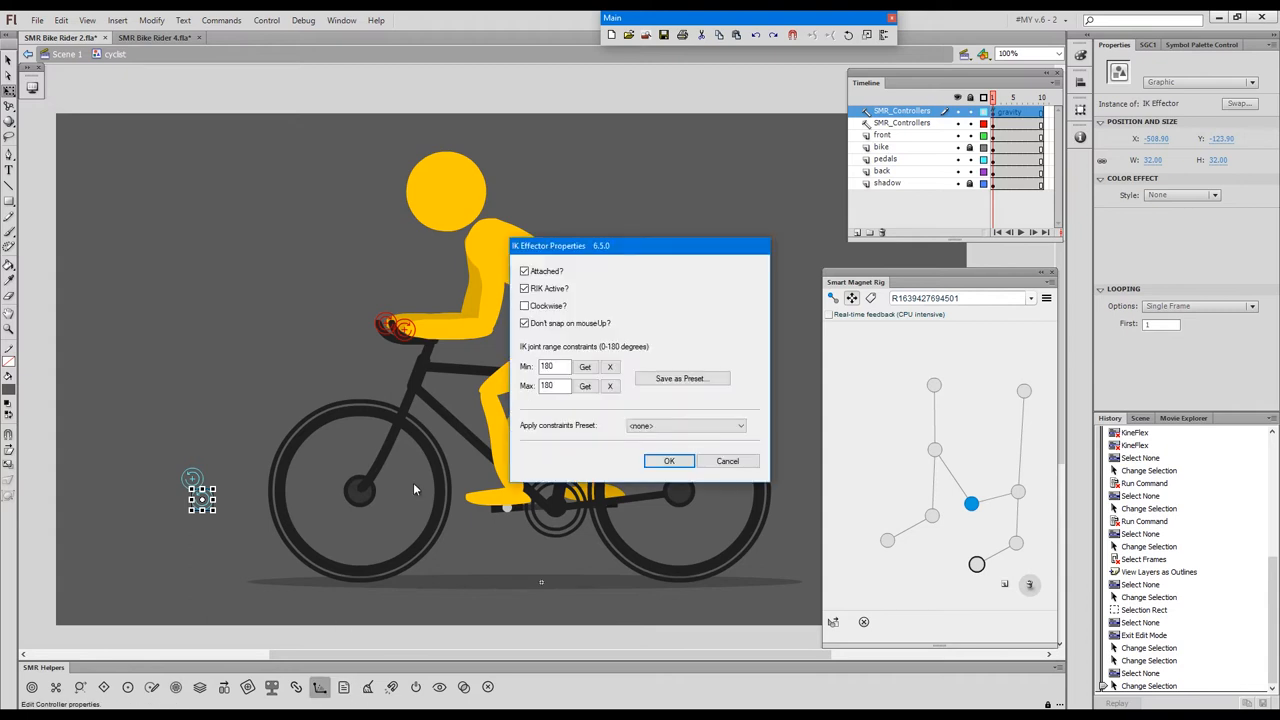
click(552, 366)
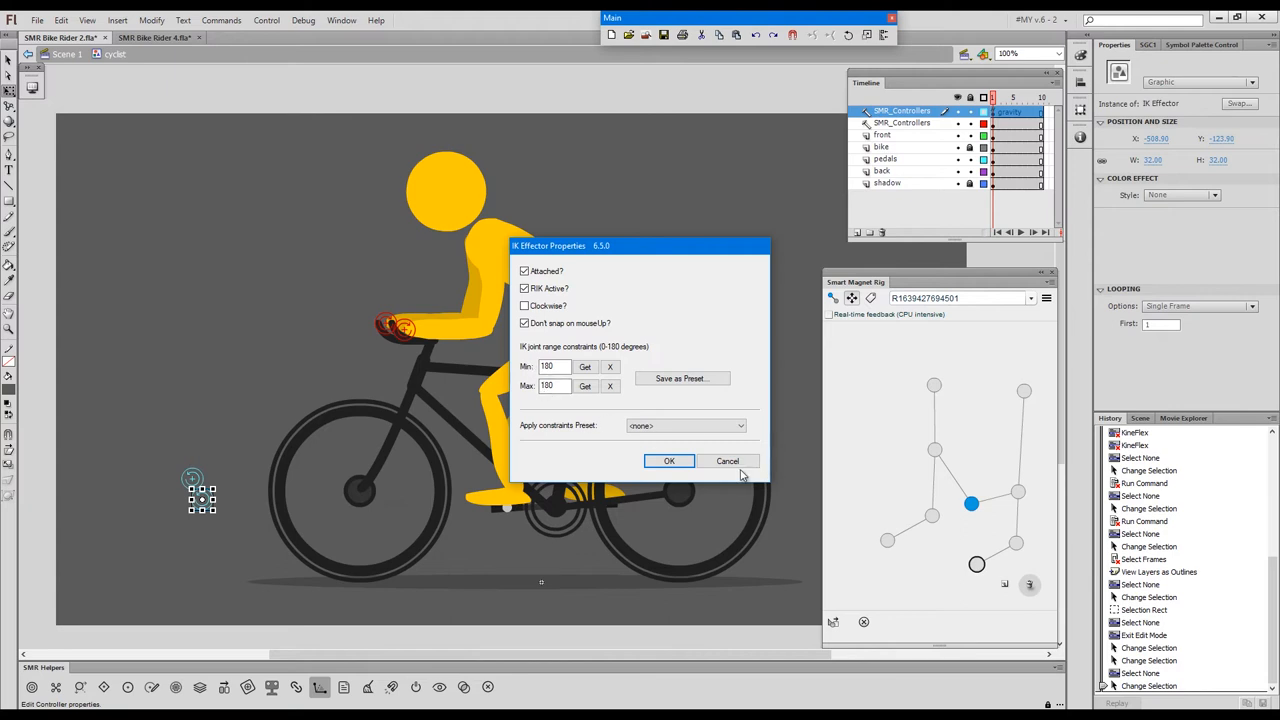
click(668, 460)
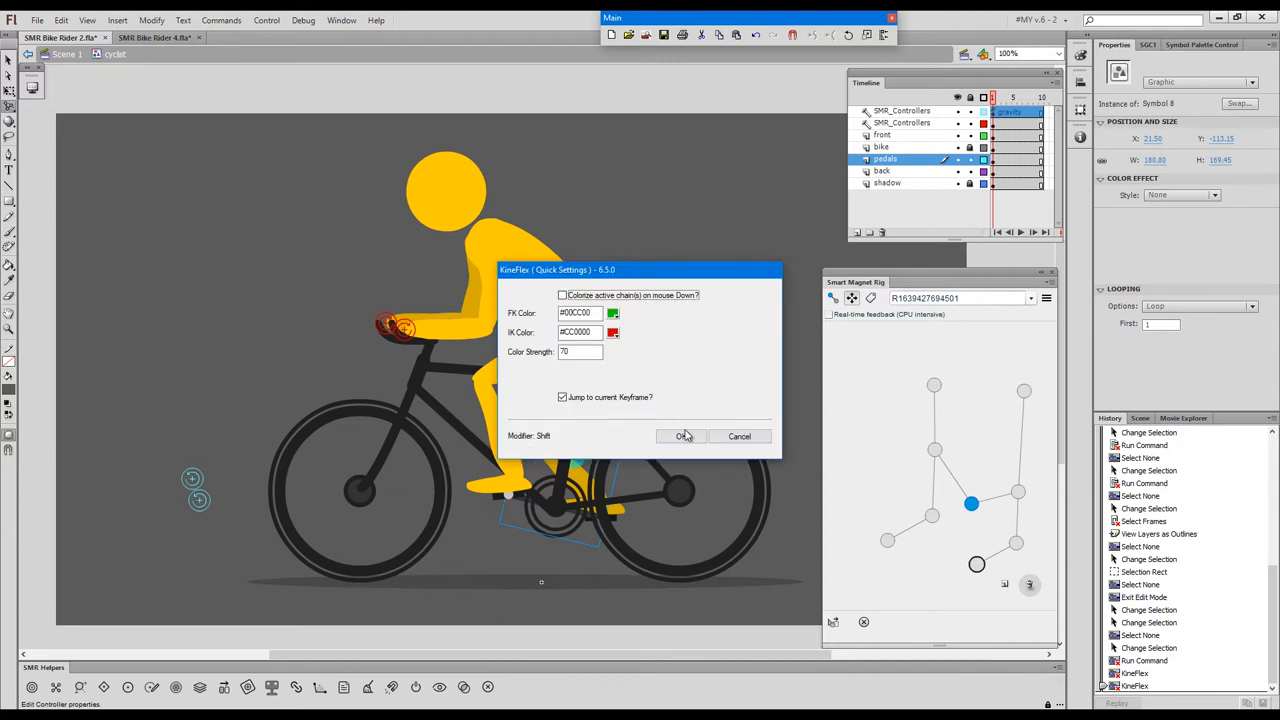
click(684, 436)
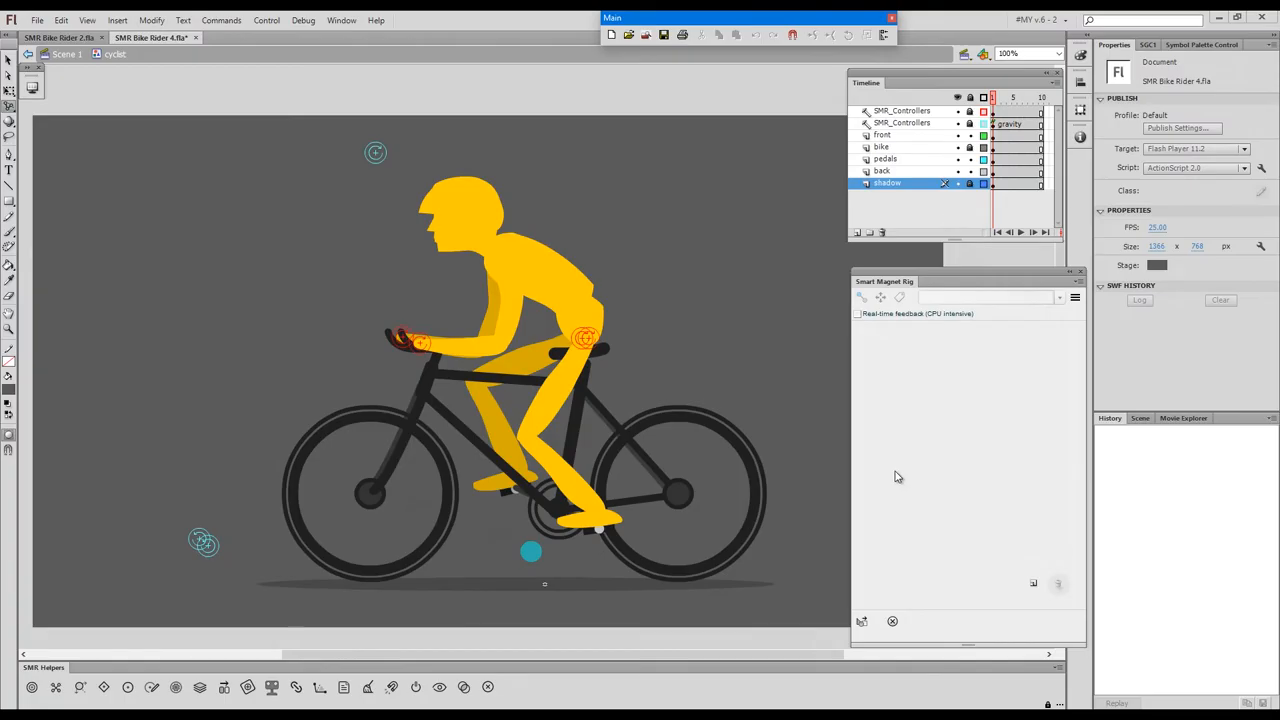
mouse_move(876, 516)
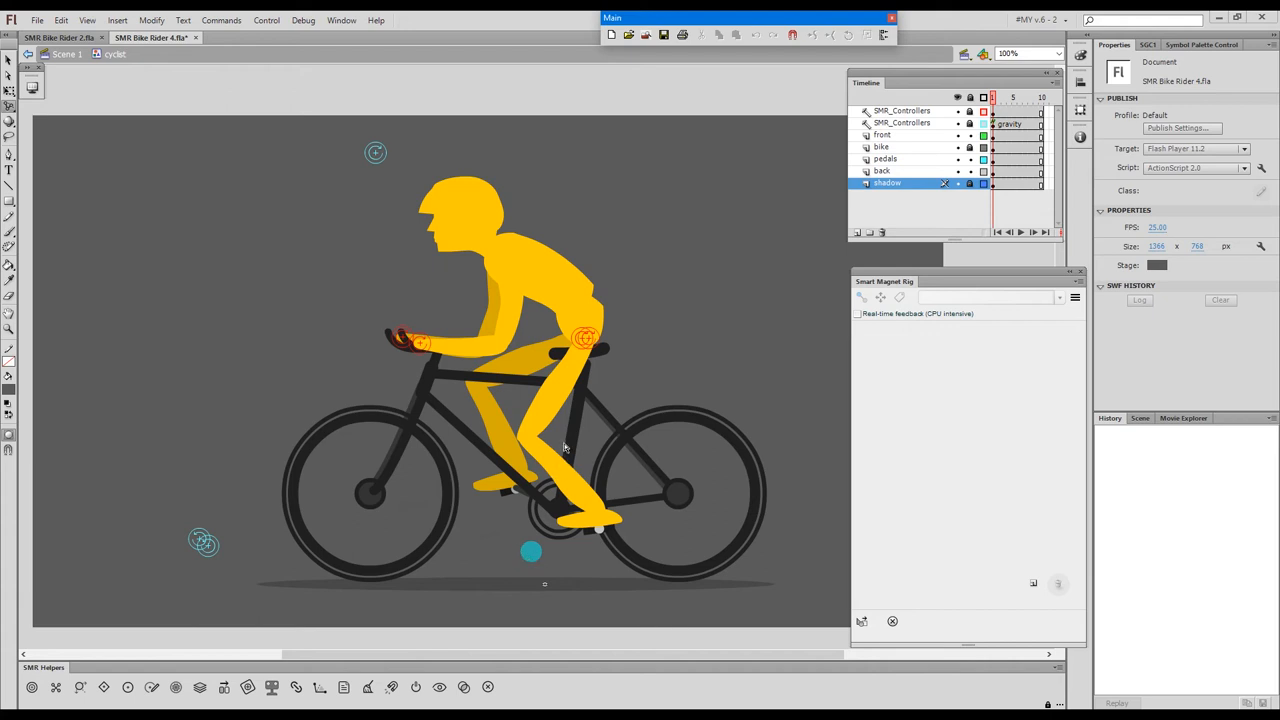
mouse_move(532, 556)
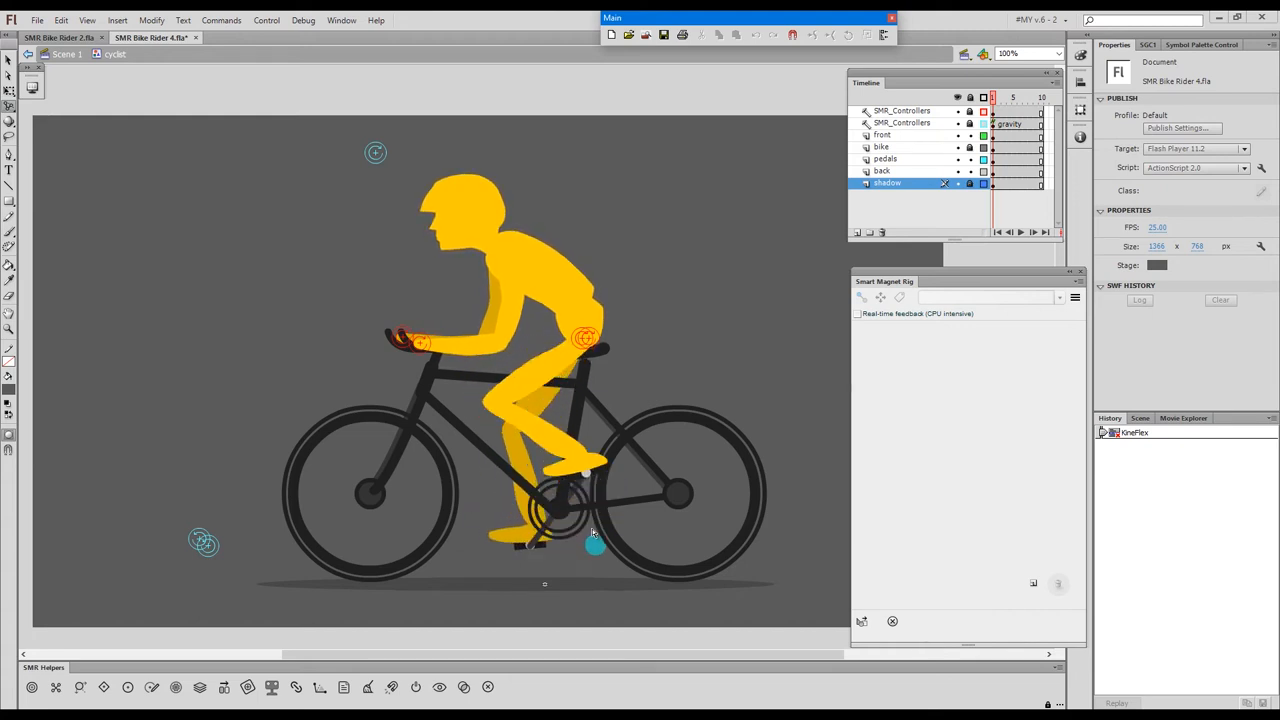
Drag the pedal controller around the crank twice so the second rider's leg follows.
drag(596, 544, 504, 510)
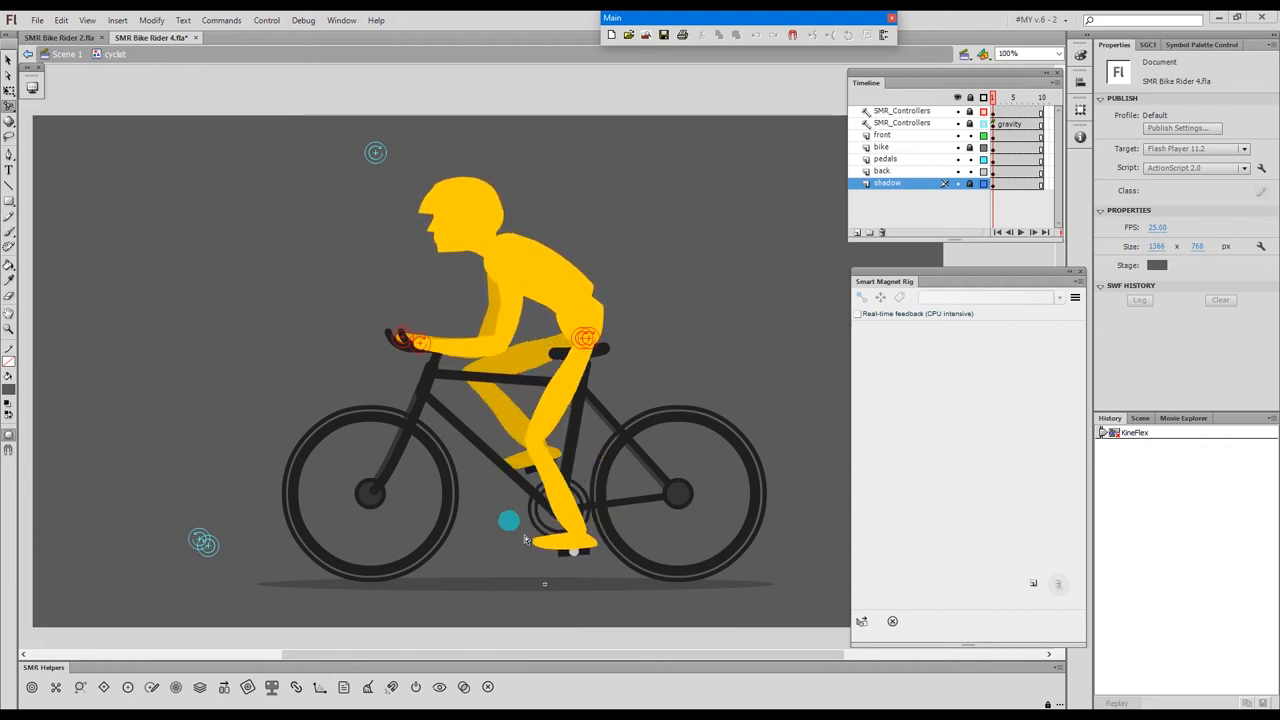
drag(508, 520, 548, 556)
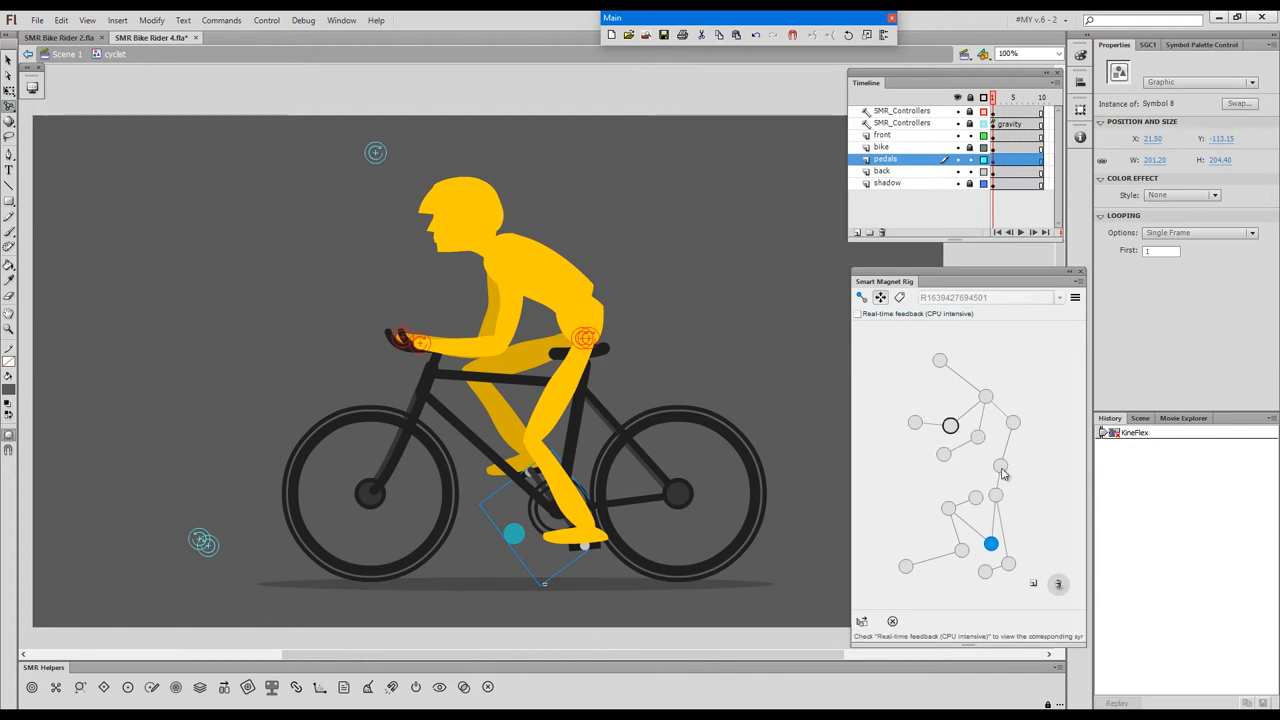
Ctrl-select the front leg symbols as SMR elements in the rig hierarchy map.
key(ctrl)
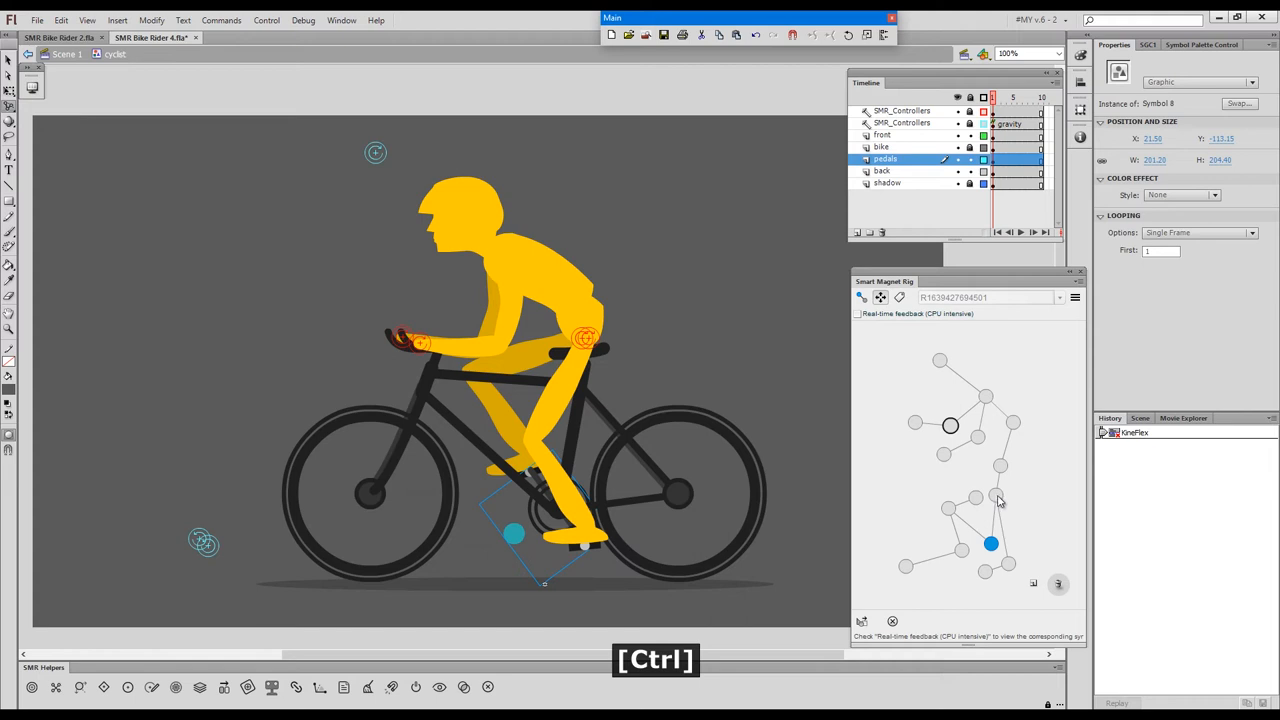
click(1000, 468)
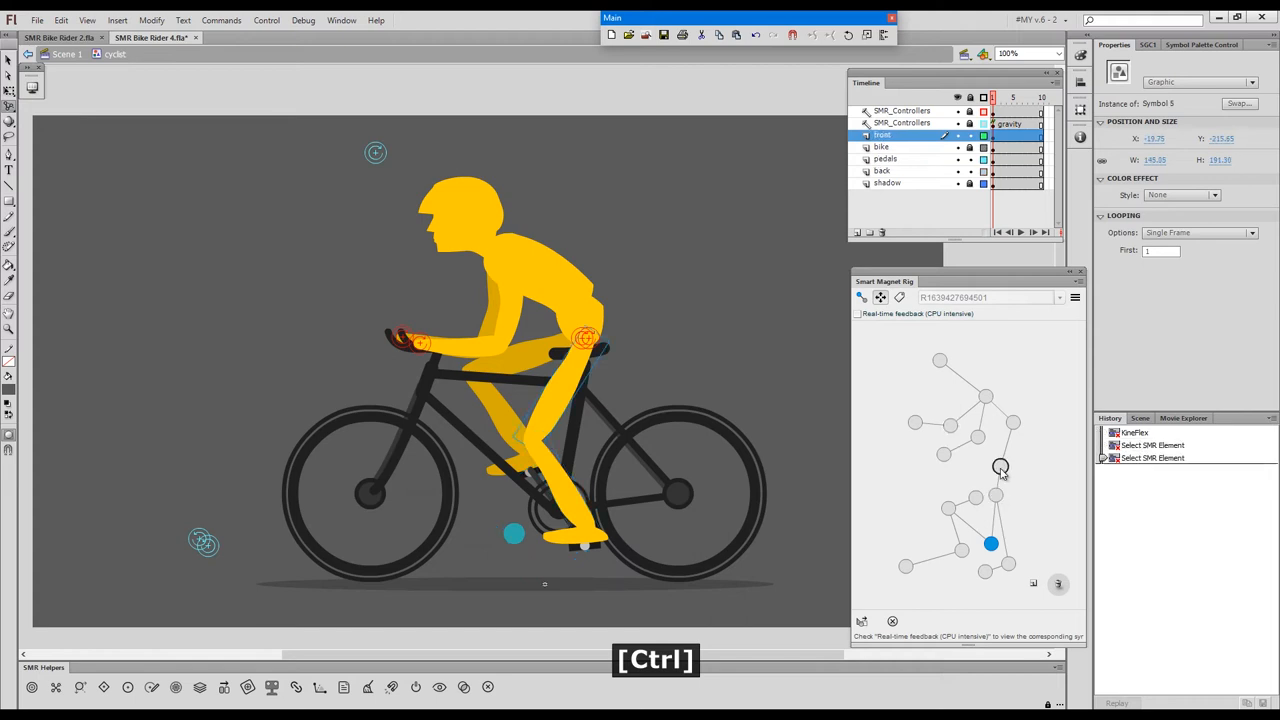
mouse_move(982, 470)
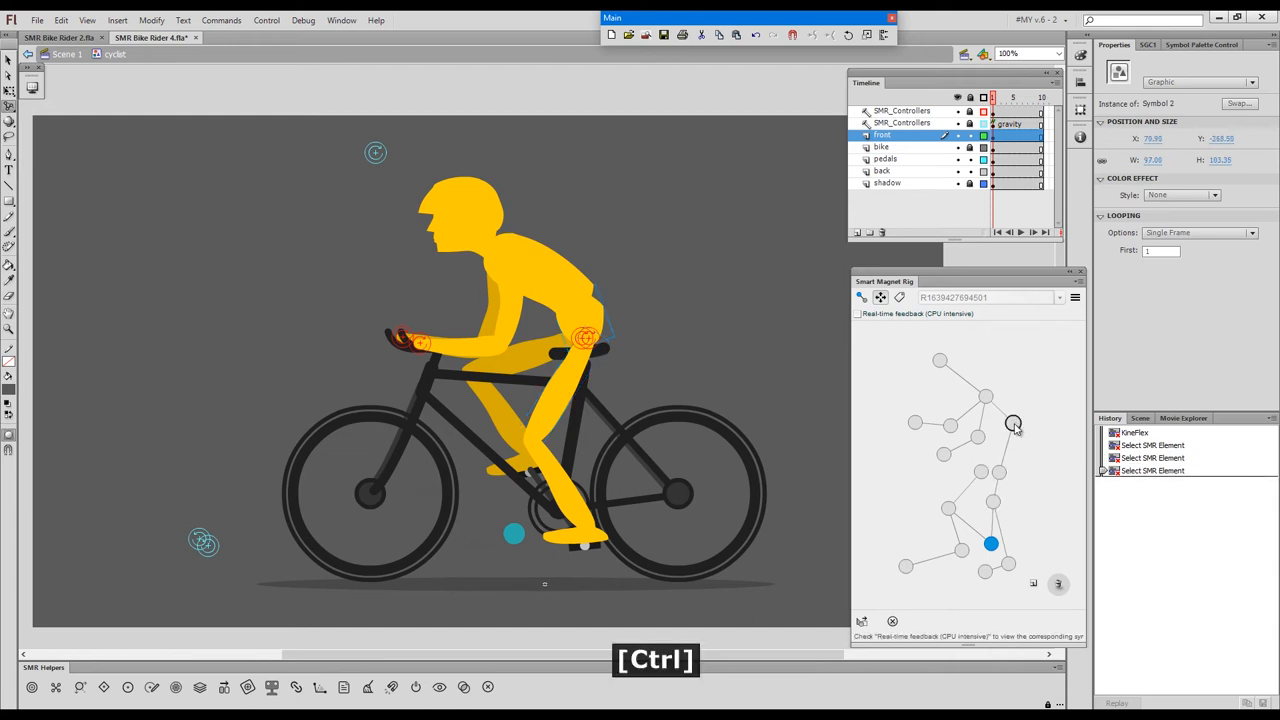
drag(1012, 424, 1008, 448)
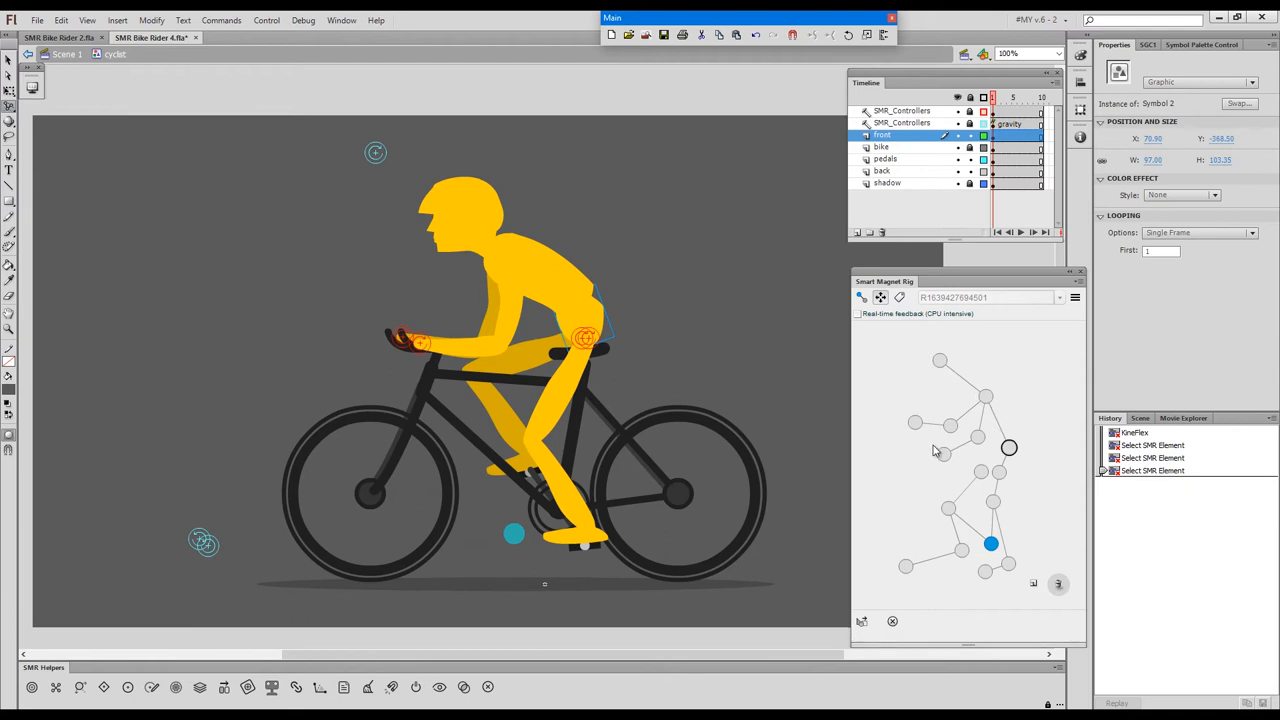
mouse_move(956, 444)
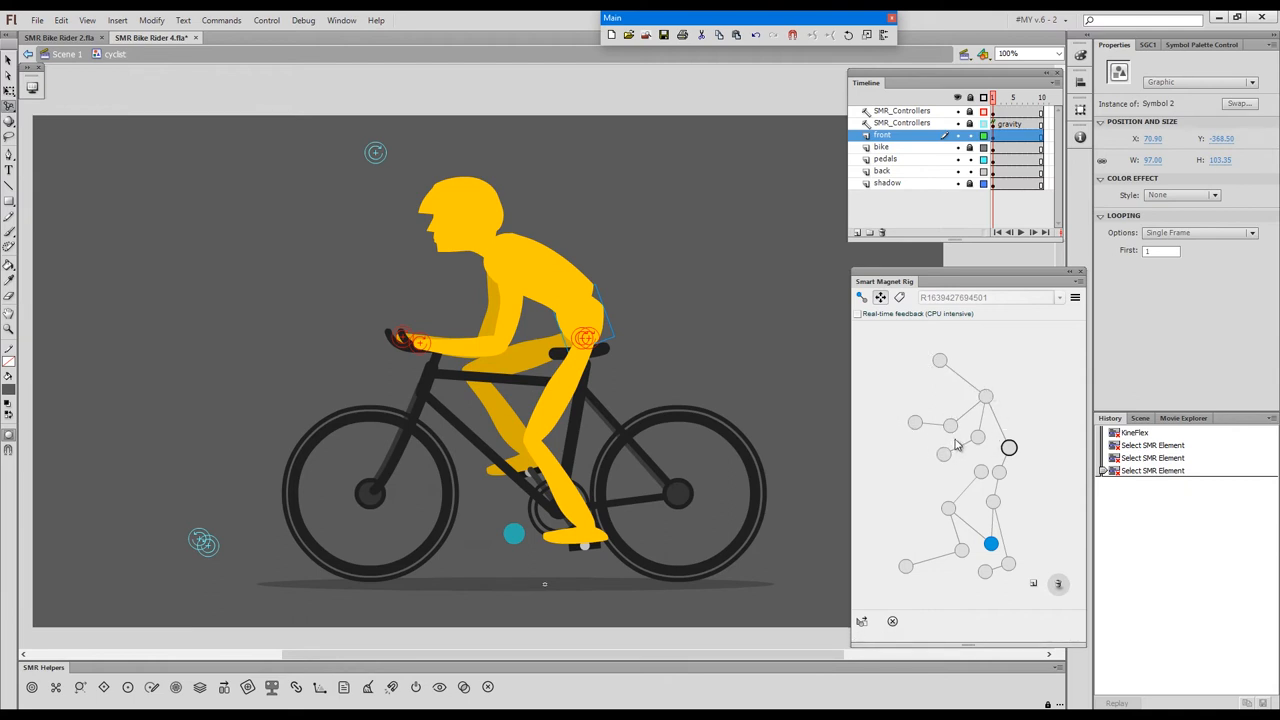
Confirm KineFlex Quick Settings (Shift+G) with Colorize active chain and Jump to current Keyframe on.
key(shift+g)
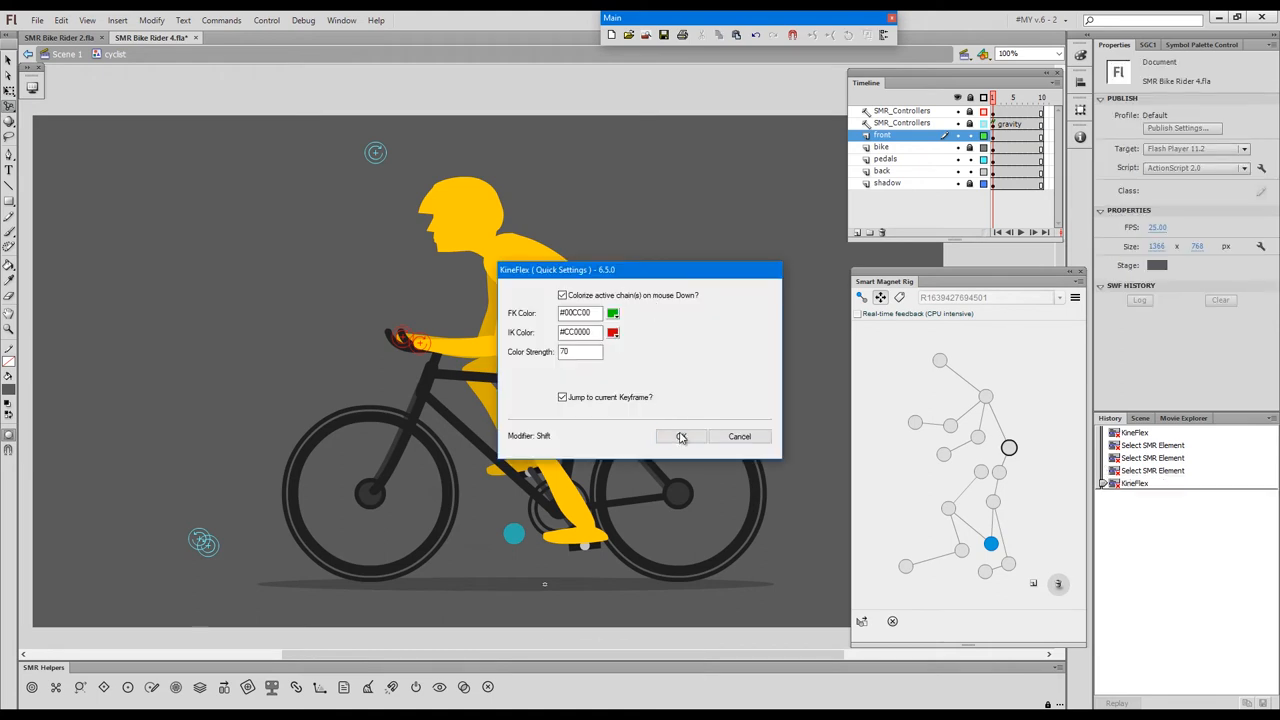
click(680, 436)
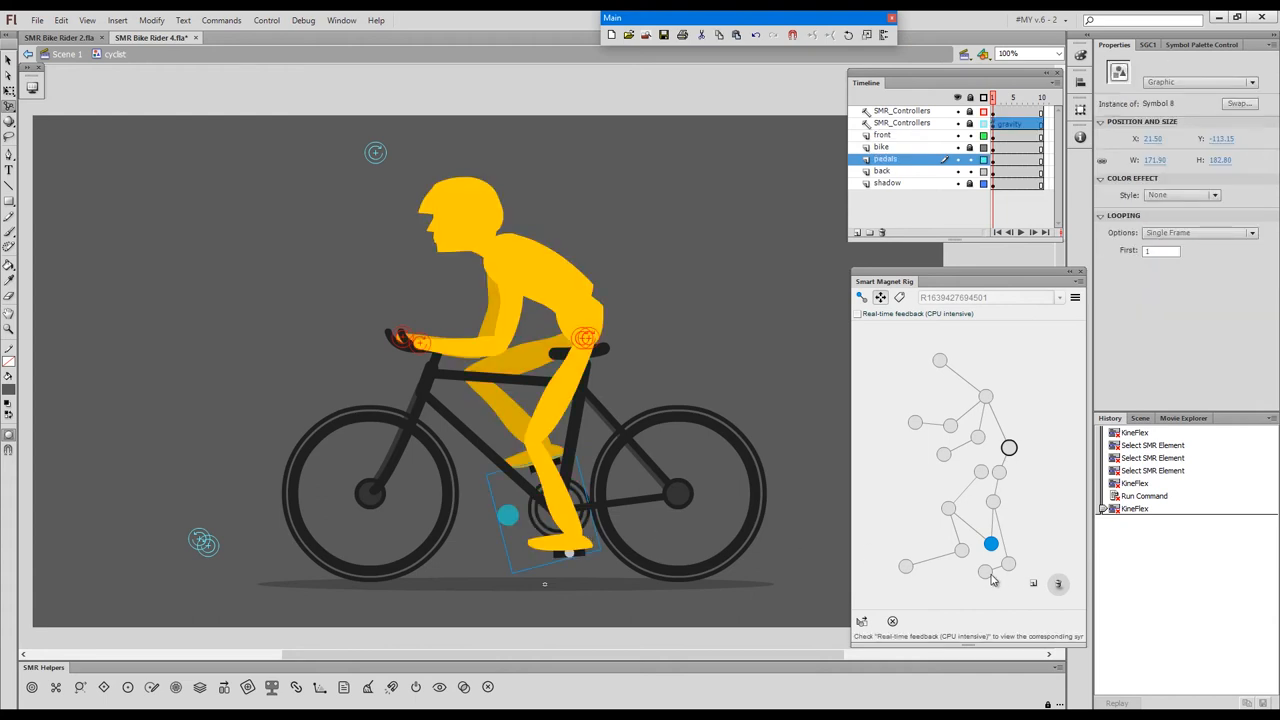
Select the pedal symbol on the stage to activate its node in the rig map.
click(984, 576)
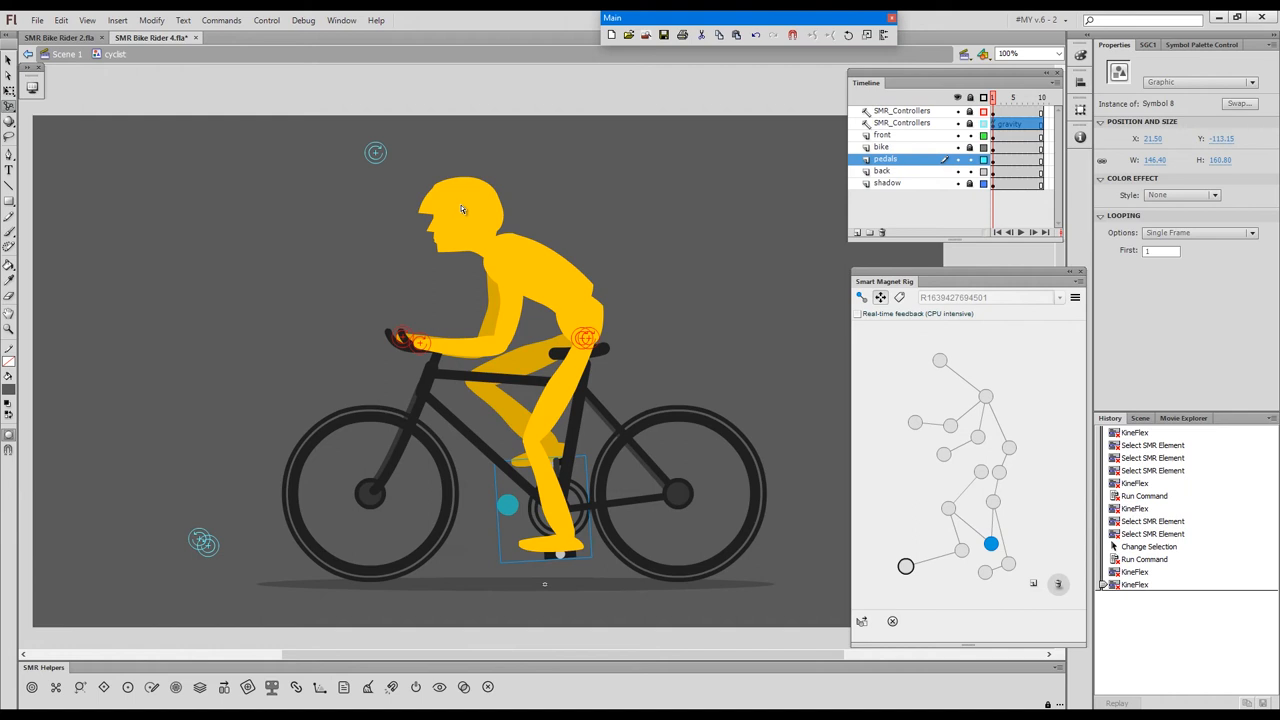
mouse_move(560, 276)
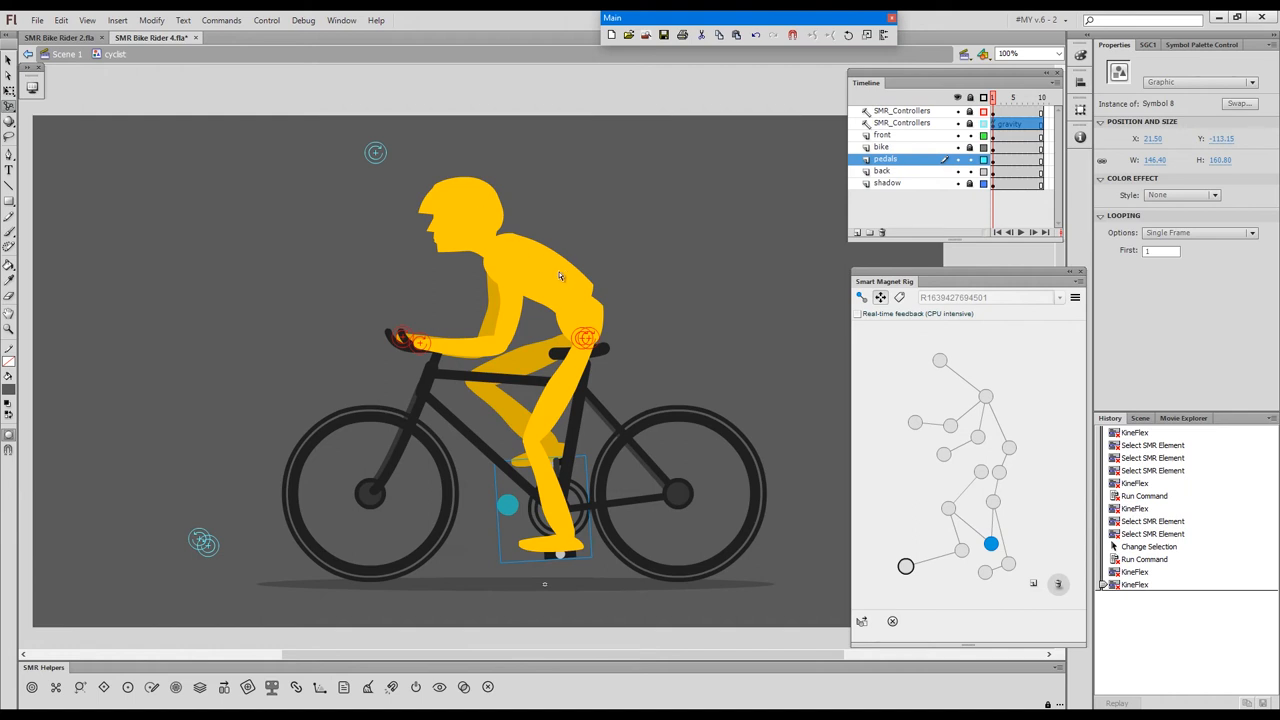
mouse_move(460, 208)
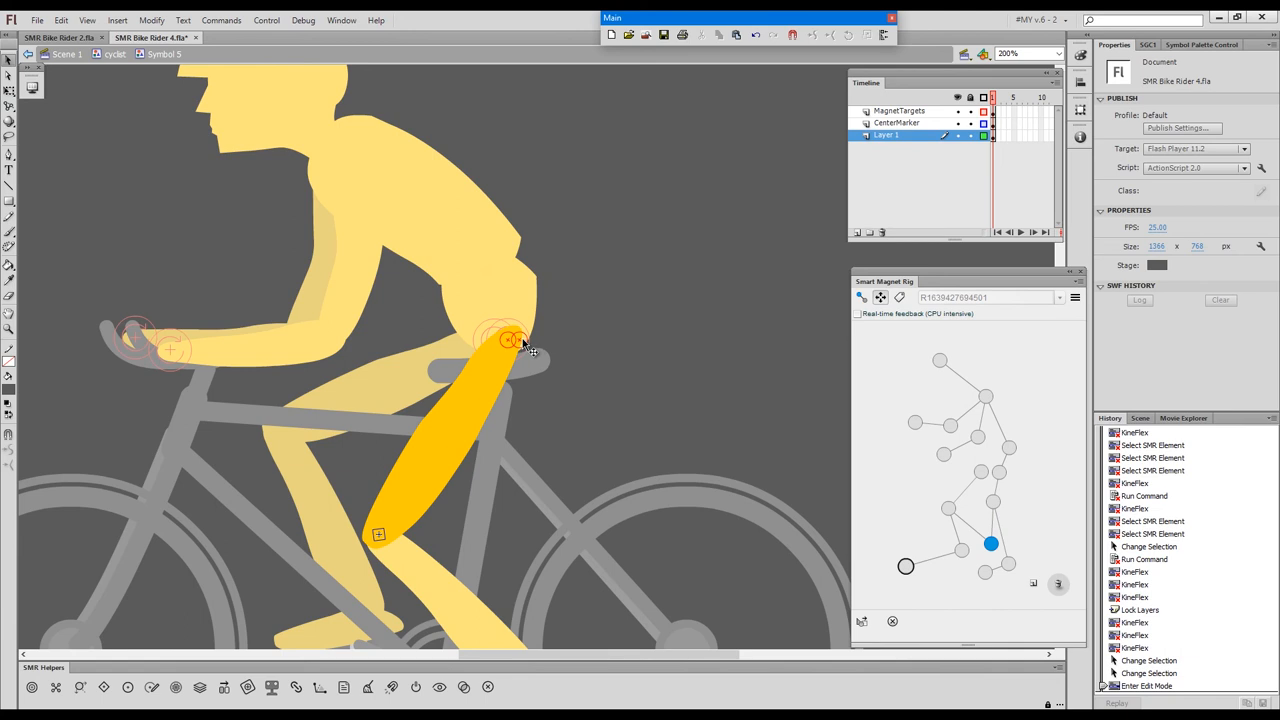
mouse_move(528, 348)
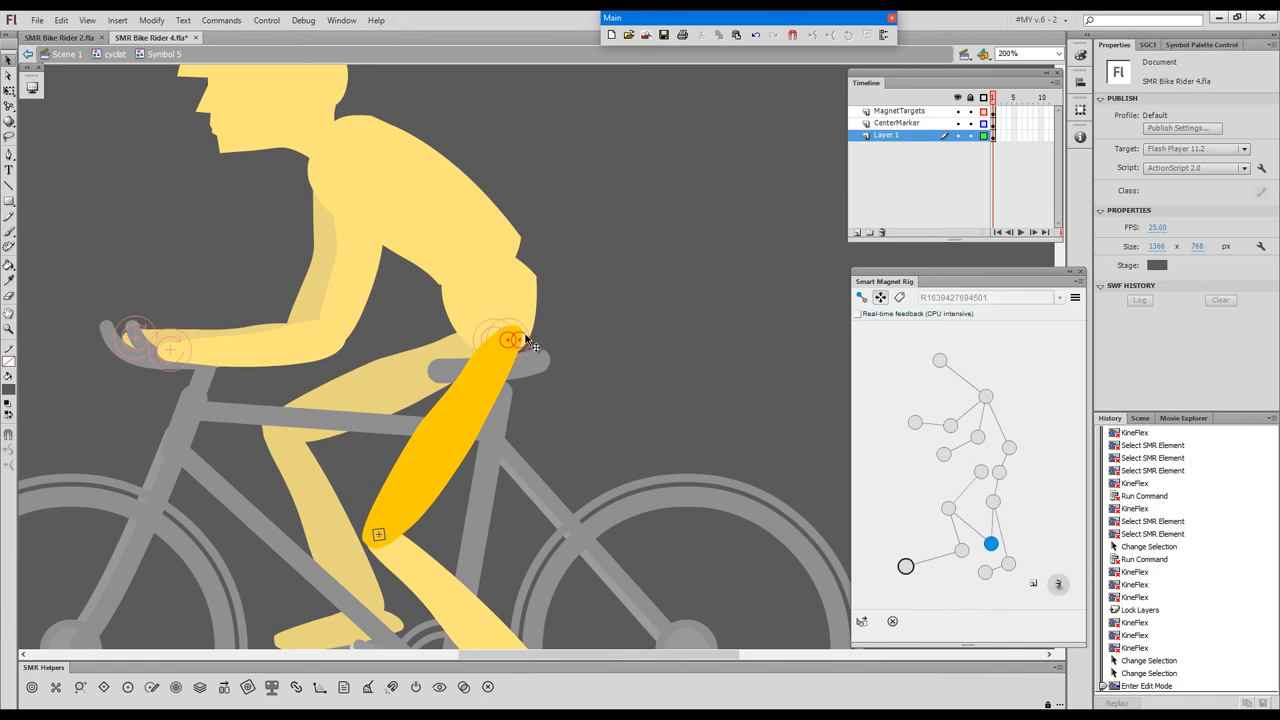
mouse_move(536, 316)
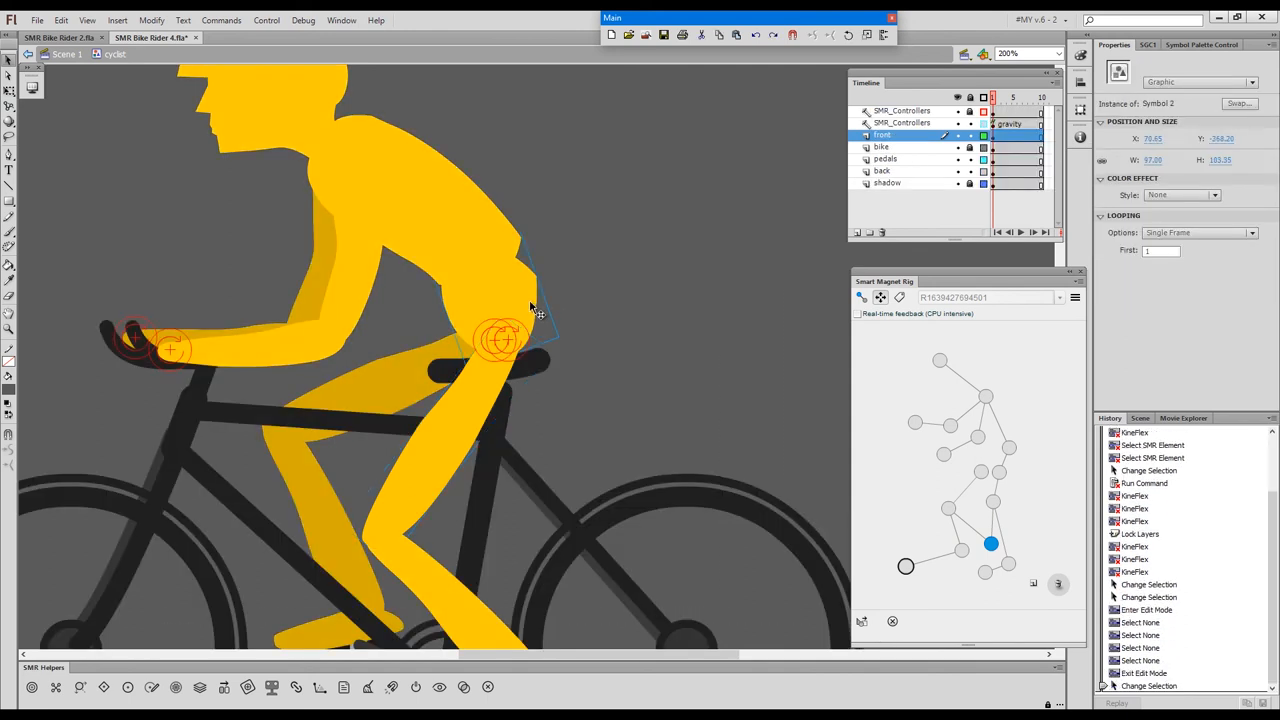
double_click(500, 340)
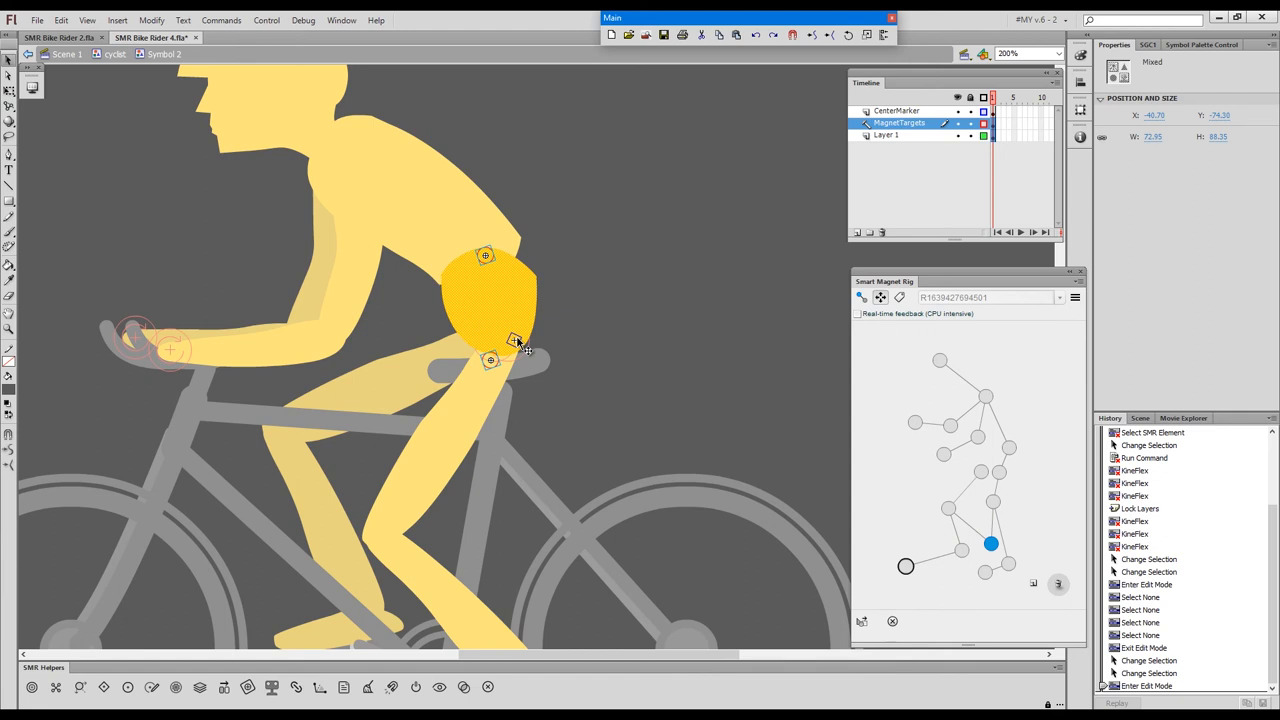
click(592, 322)
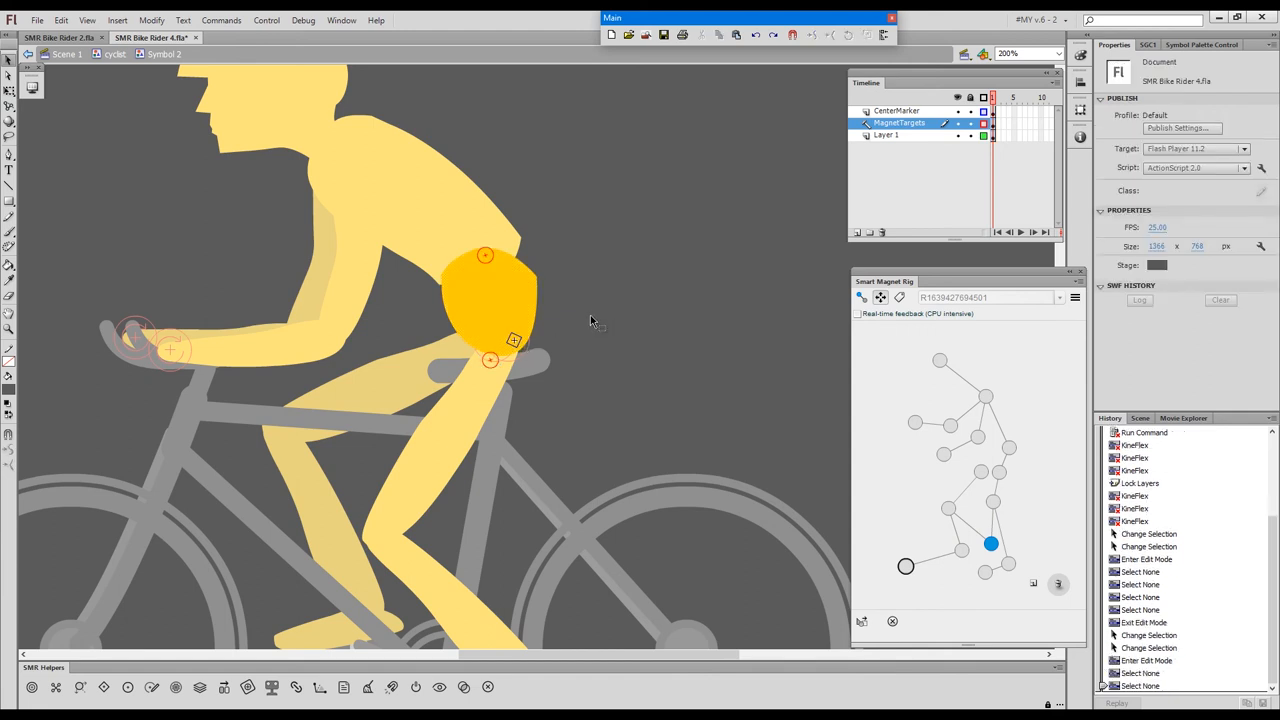
key(space)
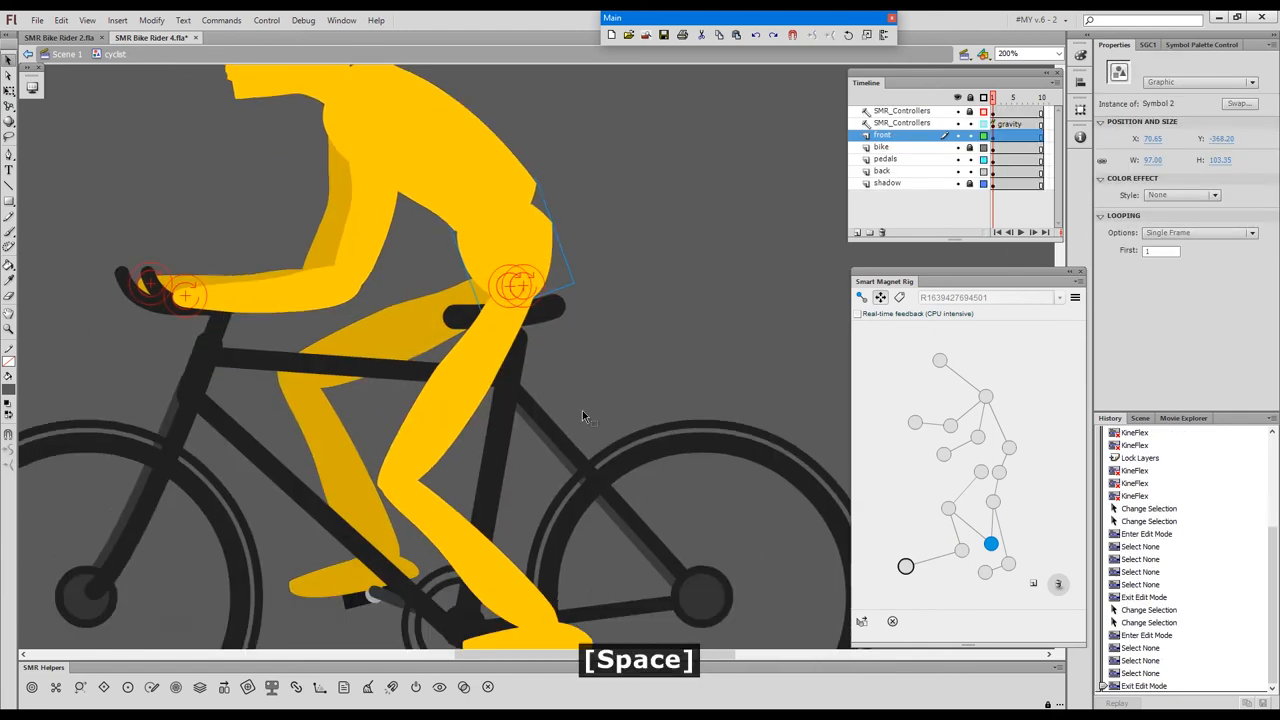
Pan around the rider and return to the Selection tool to move the pedal controller.
key(g)
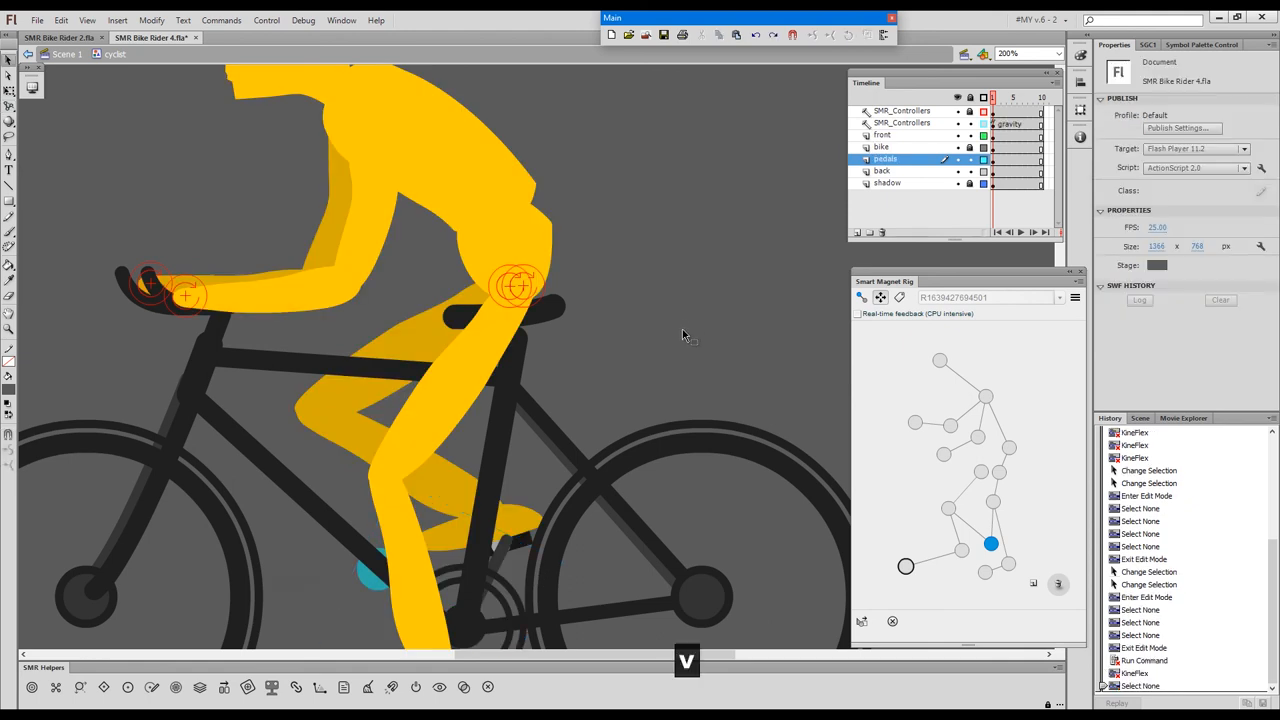
key(space)
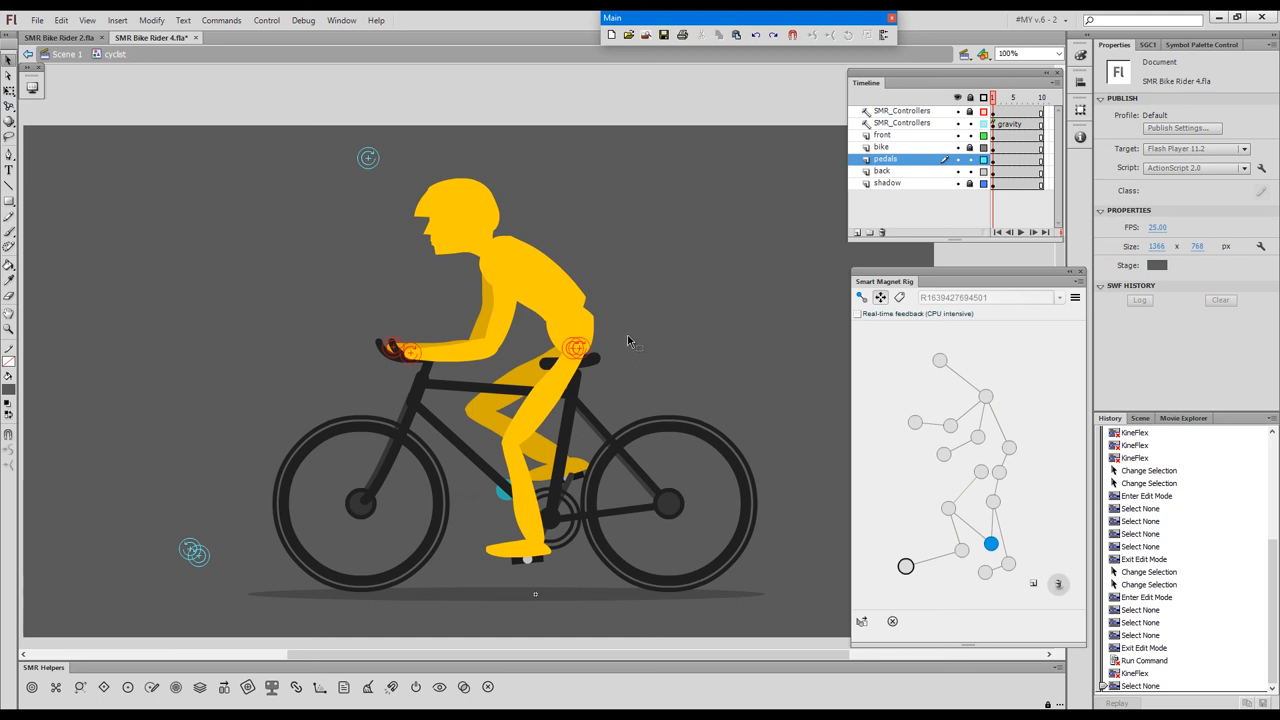
mouse_move(638, 338)
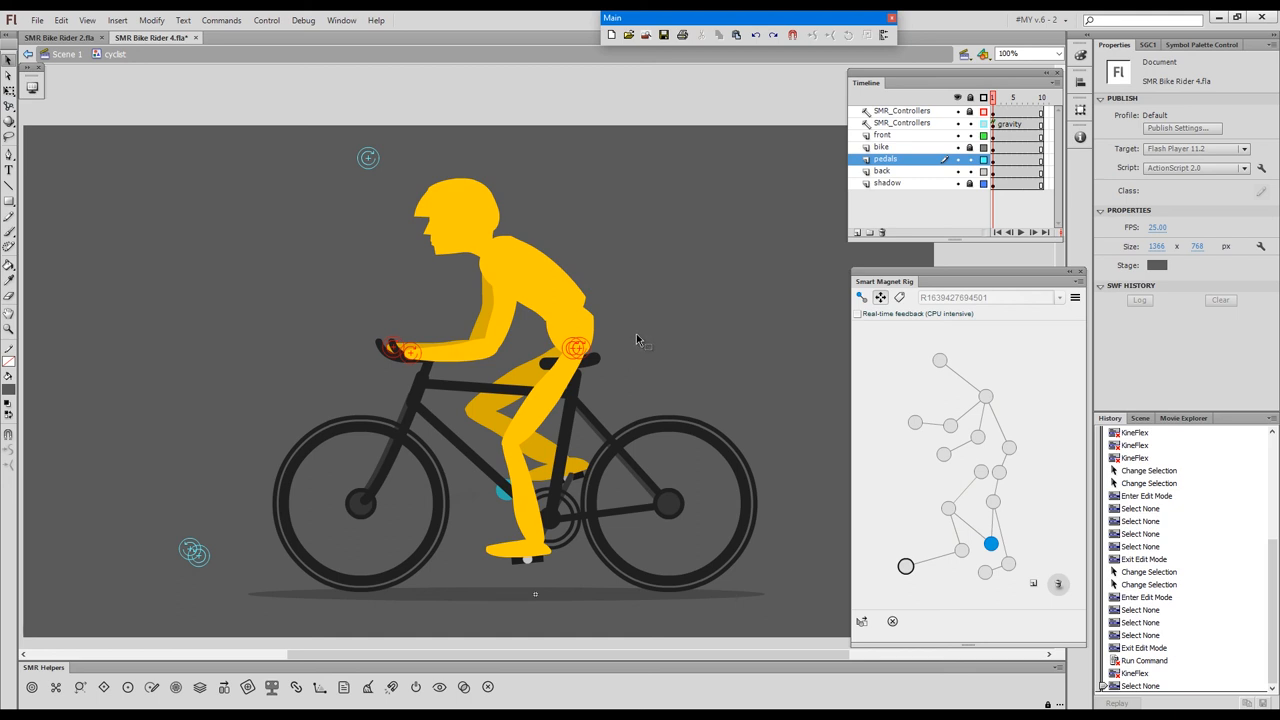
mouse_move(662, 328)
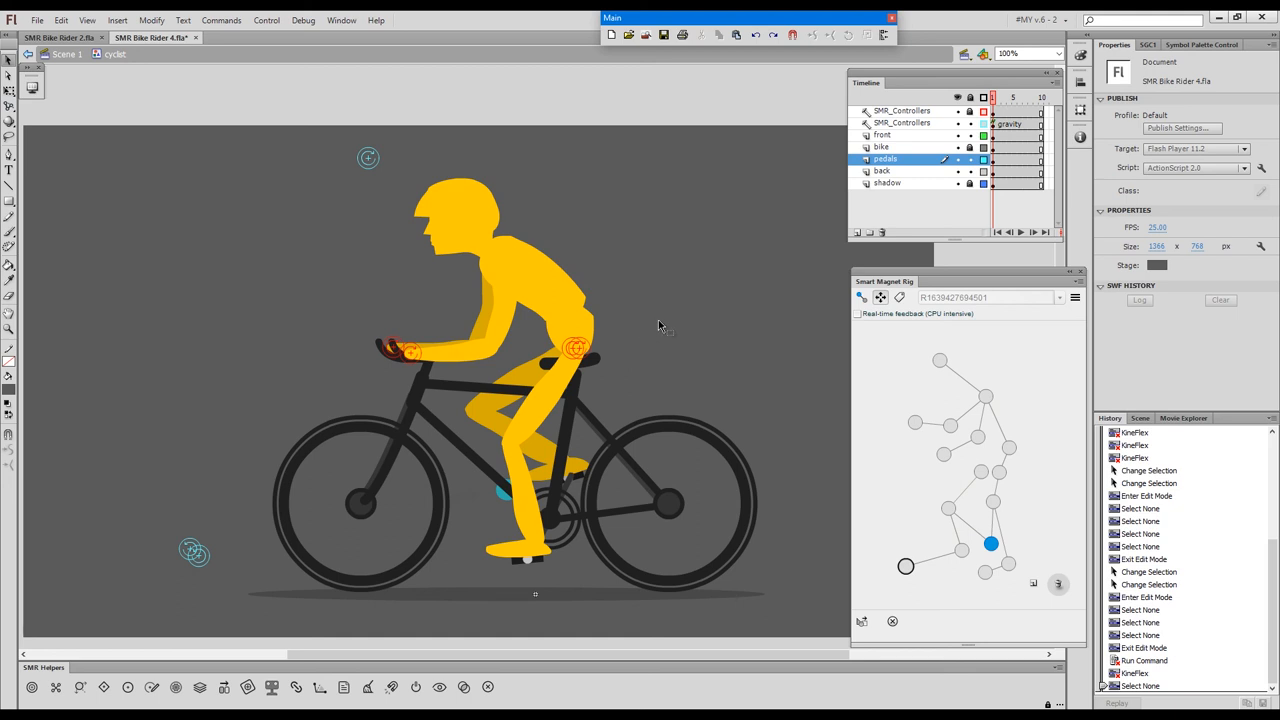